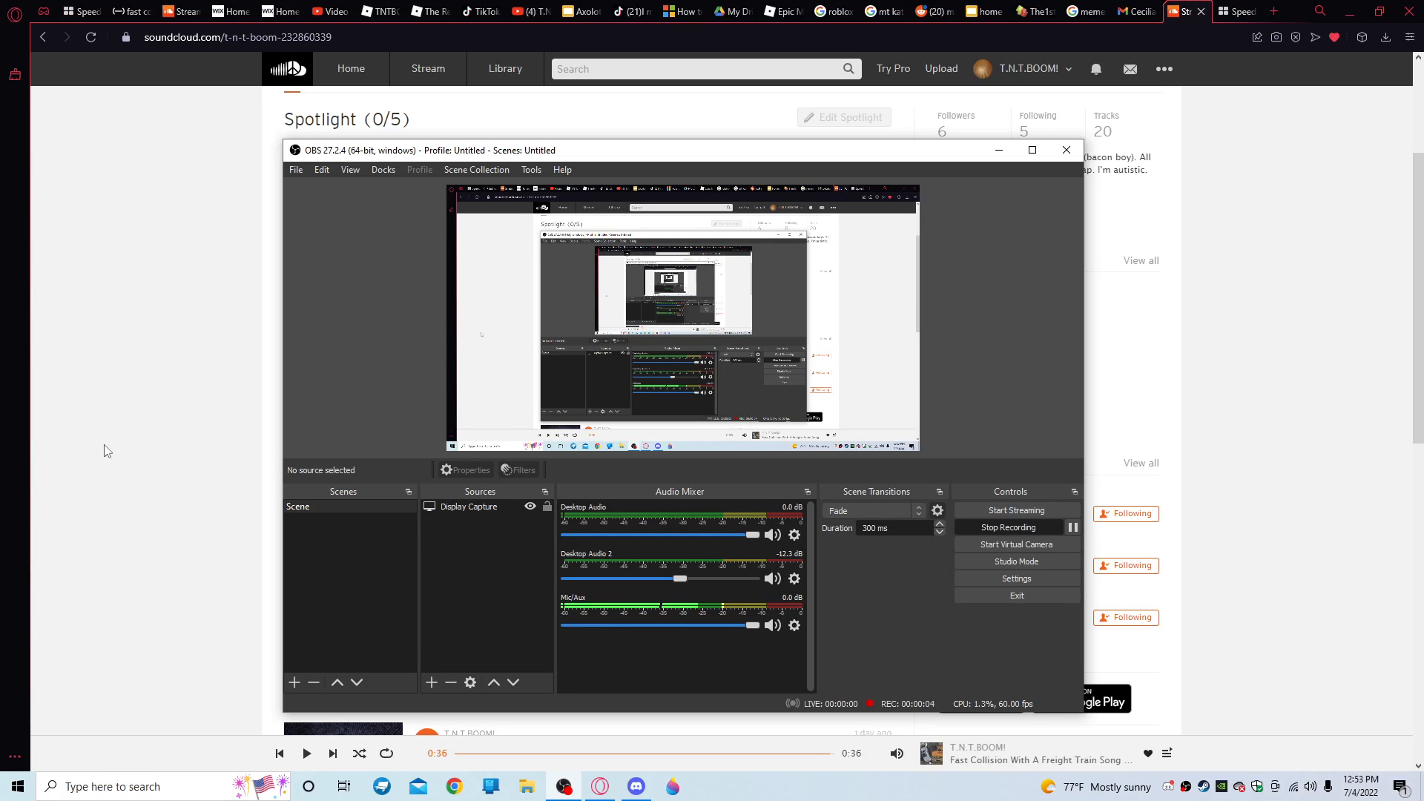
# Minimize the OBS Studio recorder so the SoundCloud profile is fully visible
pyautogui.click(1067, 150)
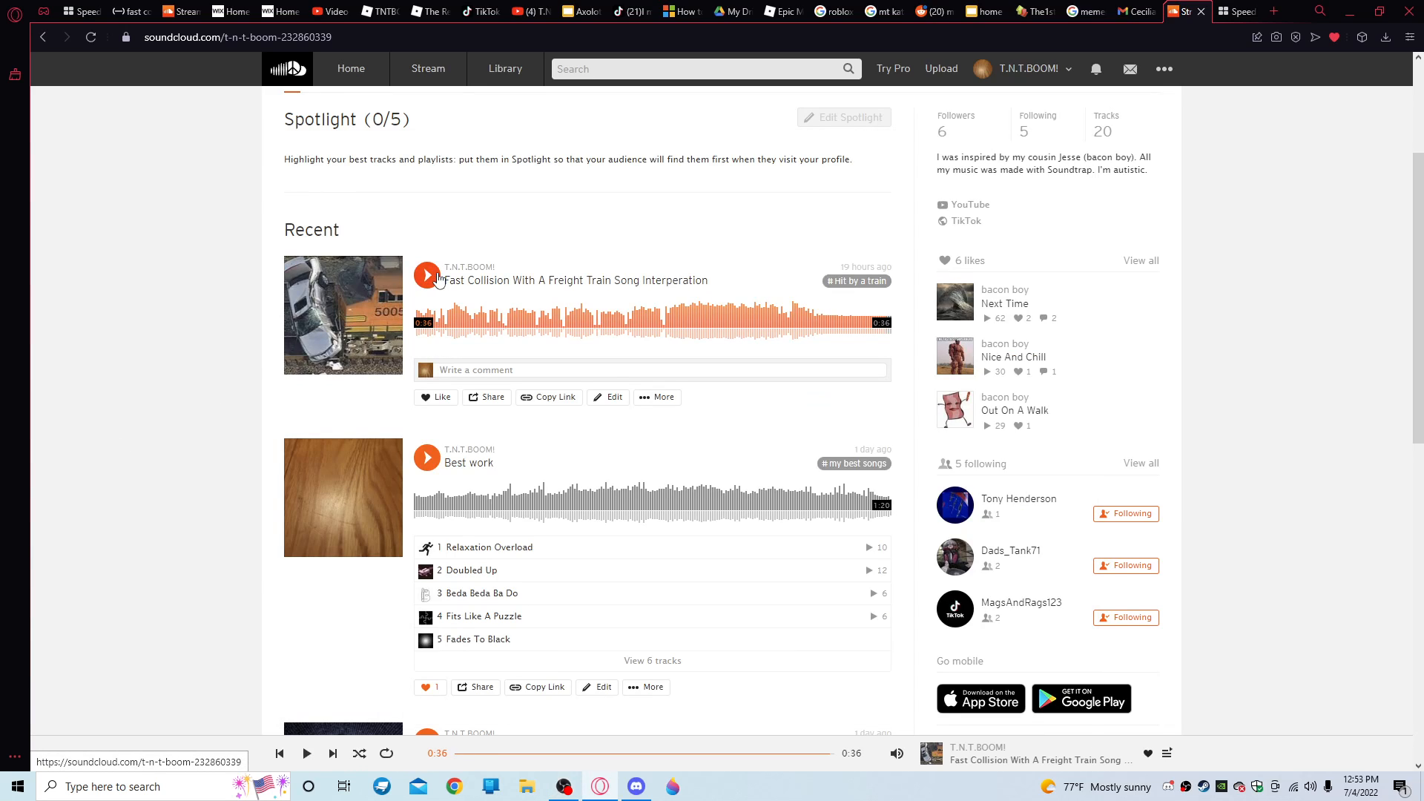
# Play Relaxation Overload from the Best work playlist, pause it at 0:04, and dismiss the Next up queue
pyautogui.click(426, 276)
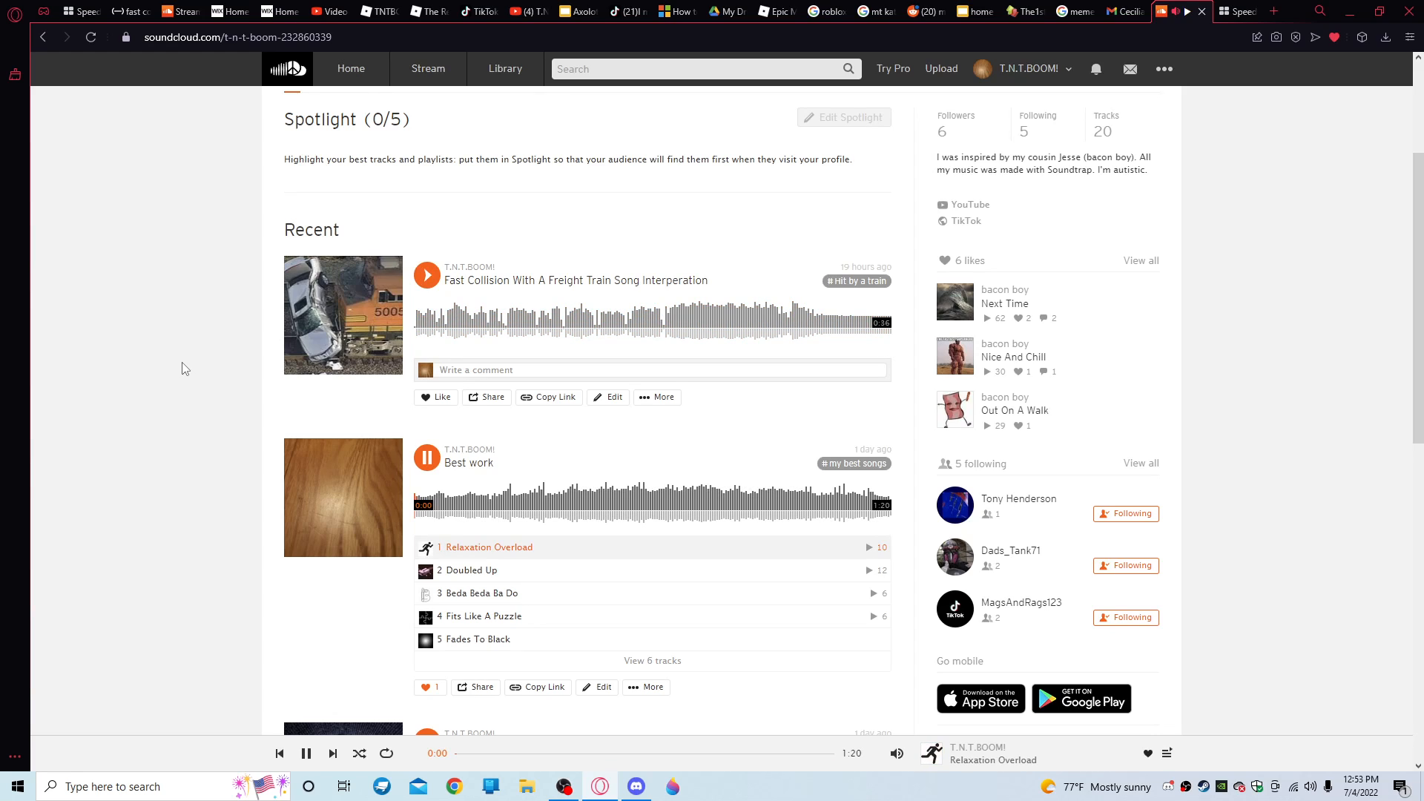
pyautogui.click(425, 457)
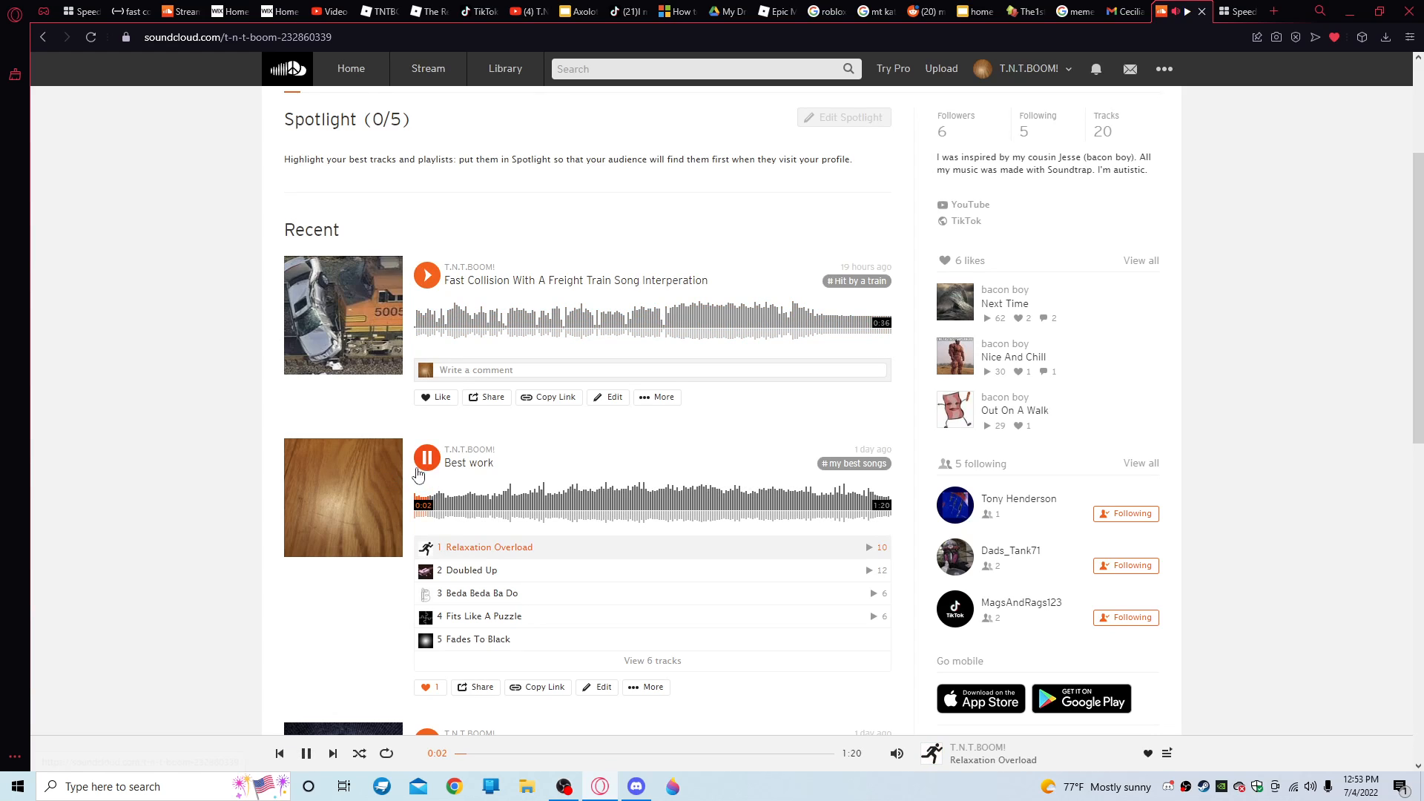
pyautogui.click(1166, 754)
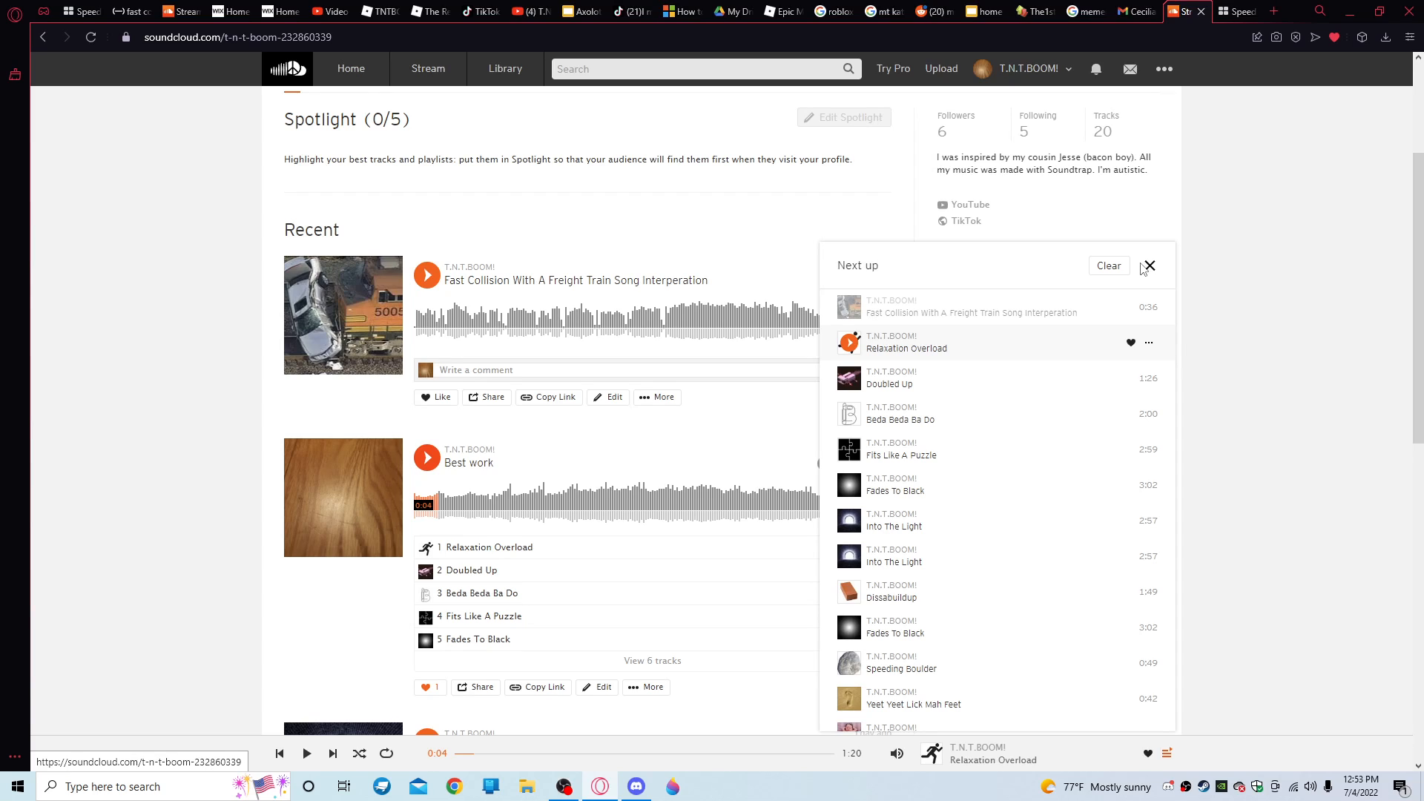
pyautogui.moveTo(1140, 270)
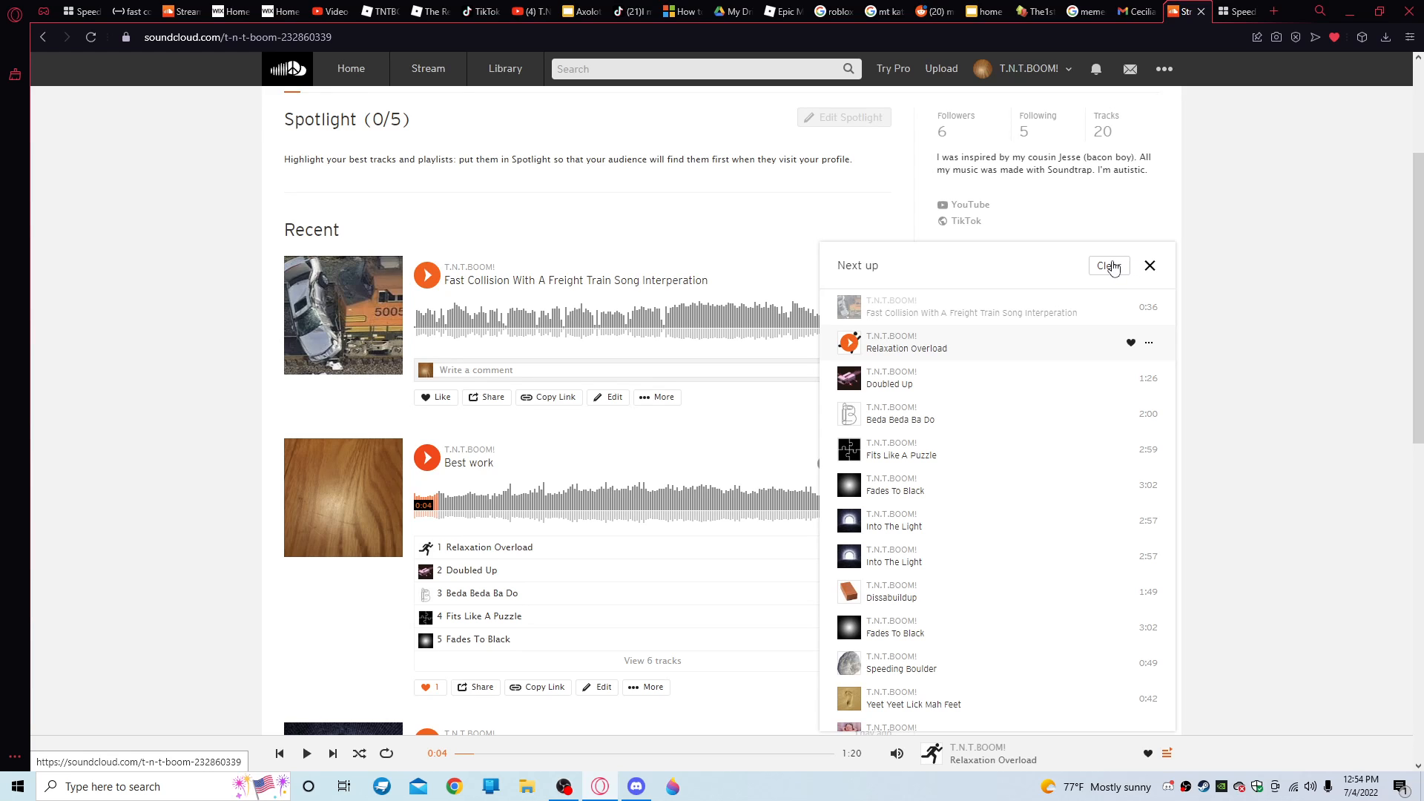
pyautogui.click(1148, 265)
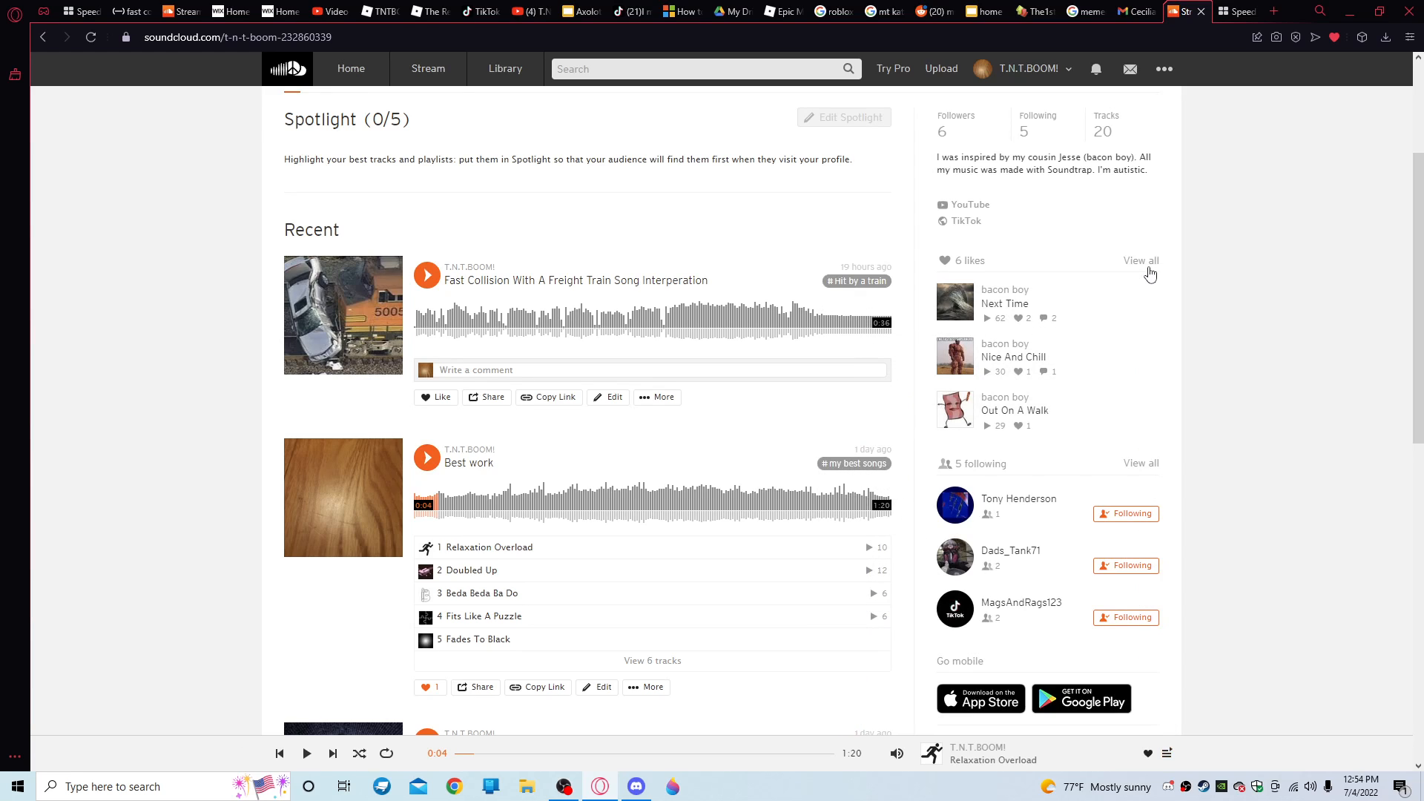
pyautogui.click(564, 787)
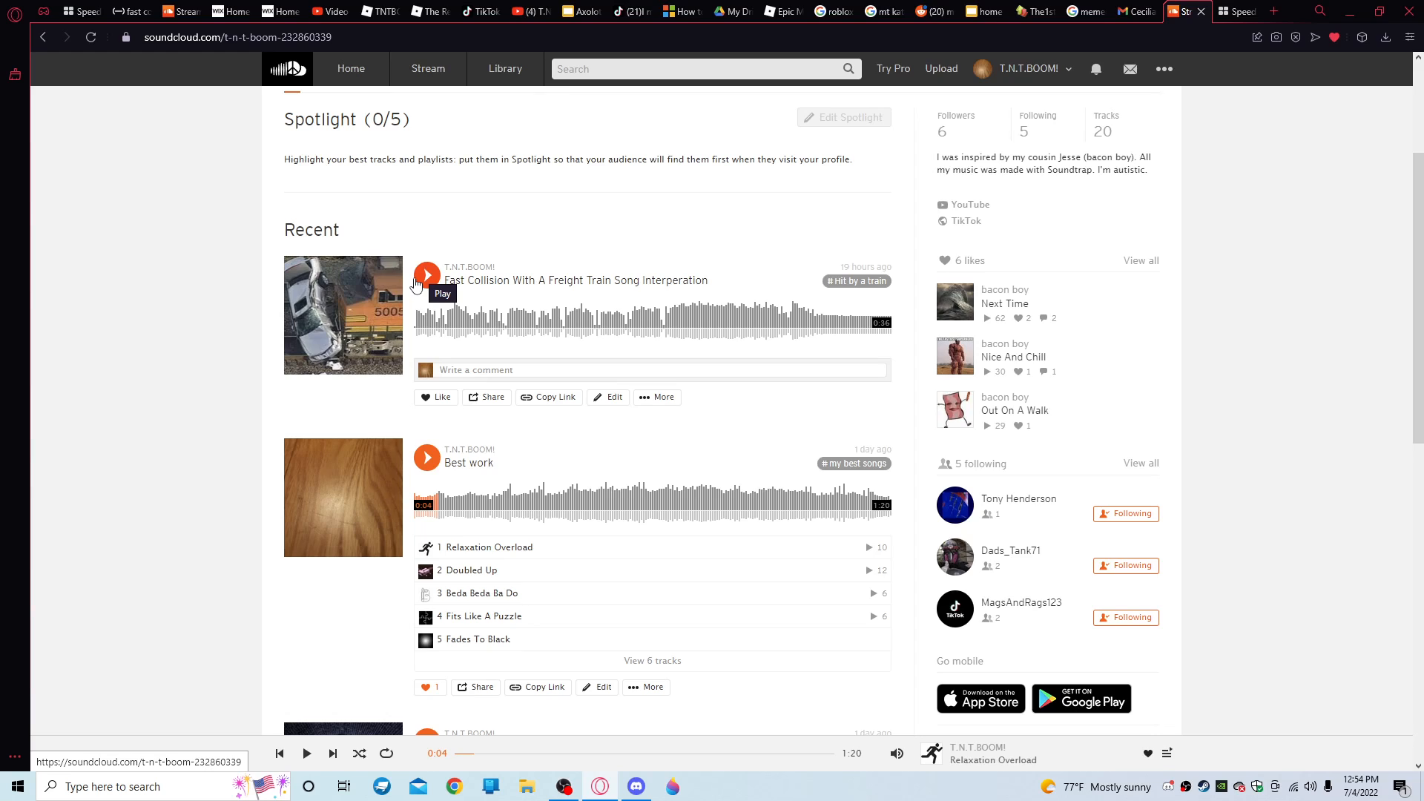
# Play the Fast Collision track to its end at 0:36, then move to its Soundtrap project
pyautogui.click(425, 274)
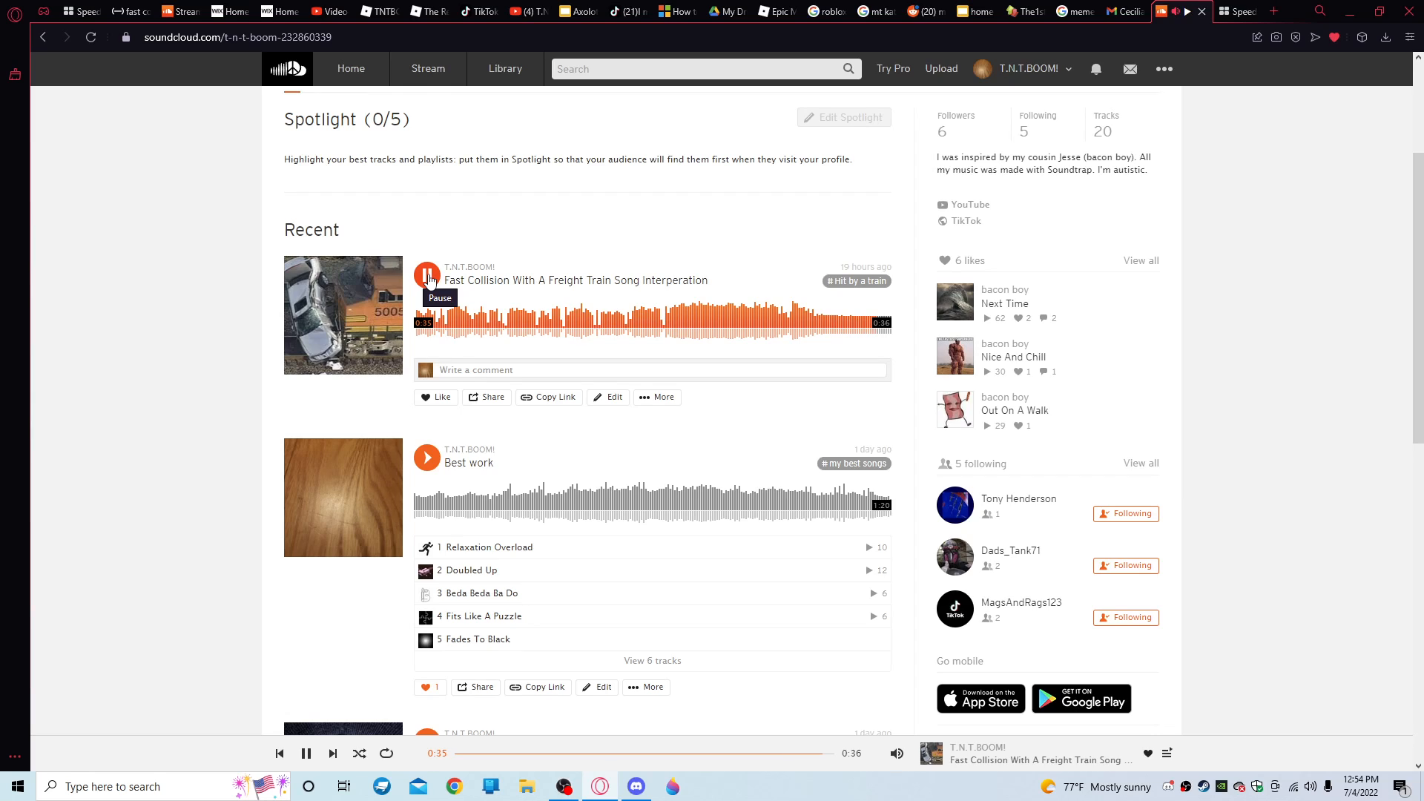
pyautogui.click(426, 275)
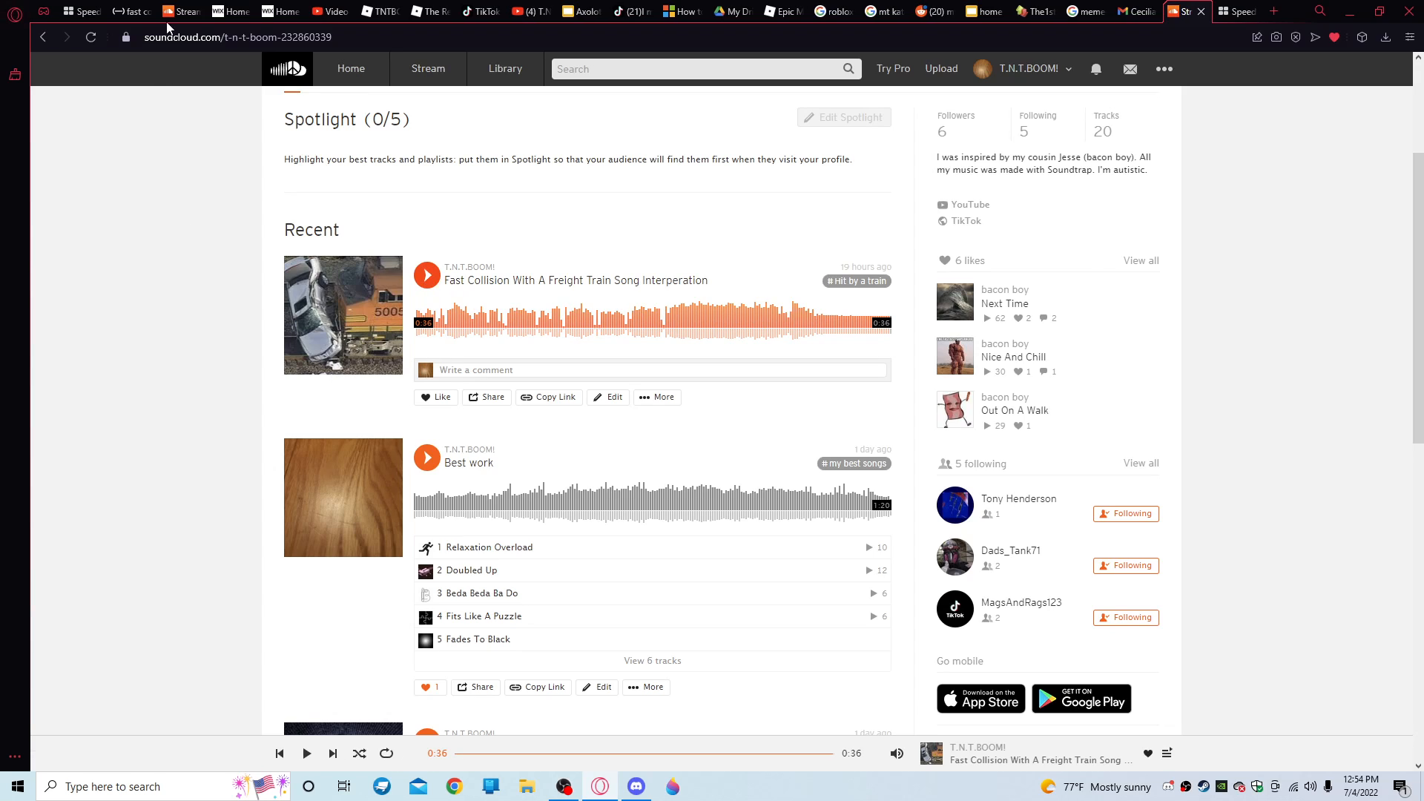
pyautogui.click(128, 10)
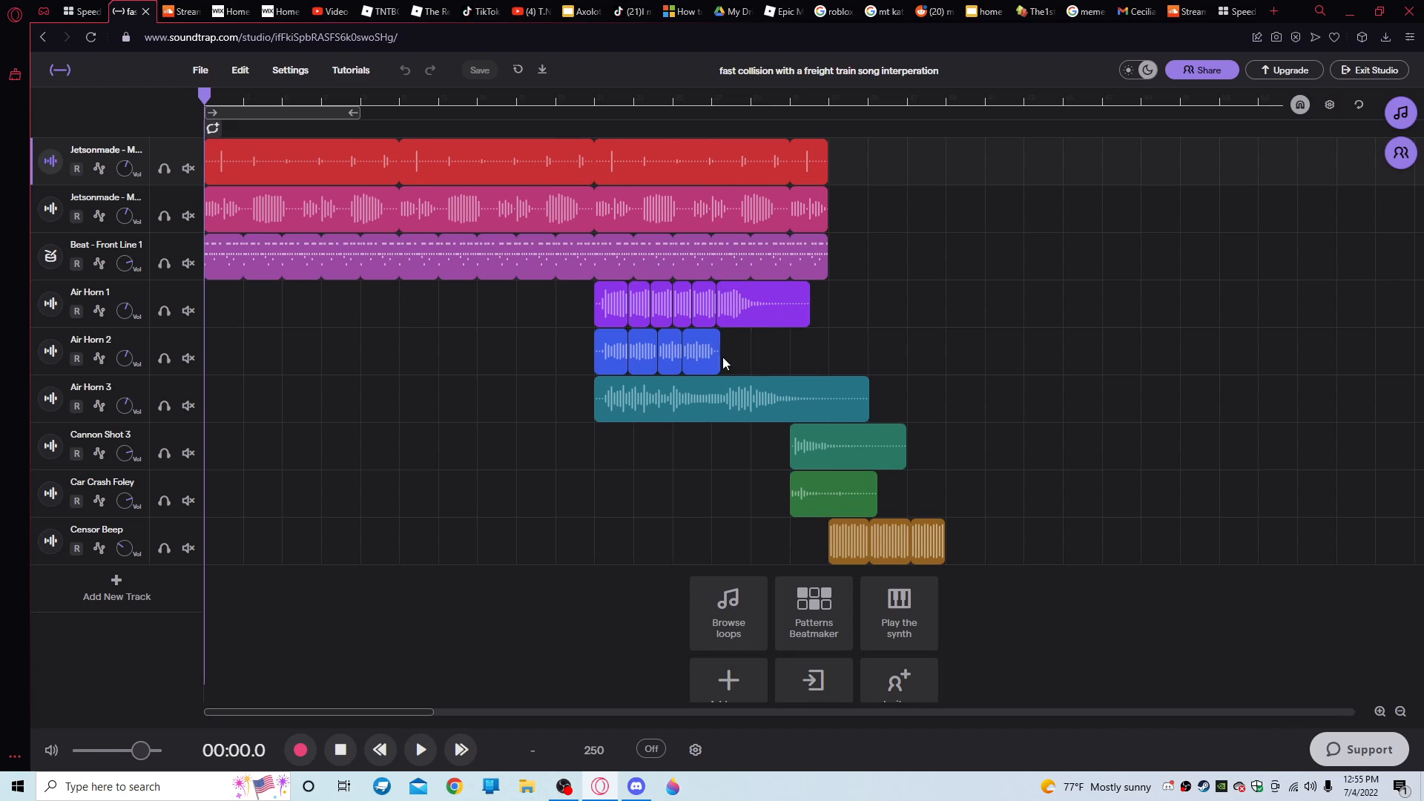
pyautogui.moveTo(923, 385)
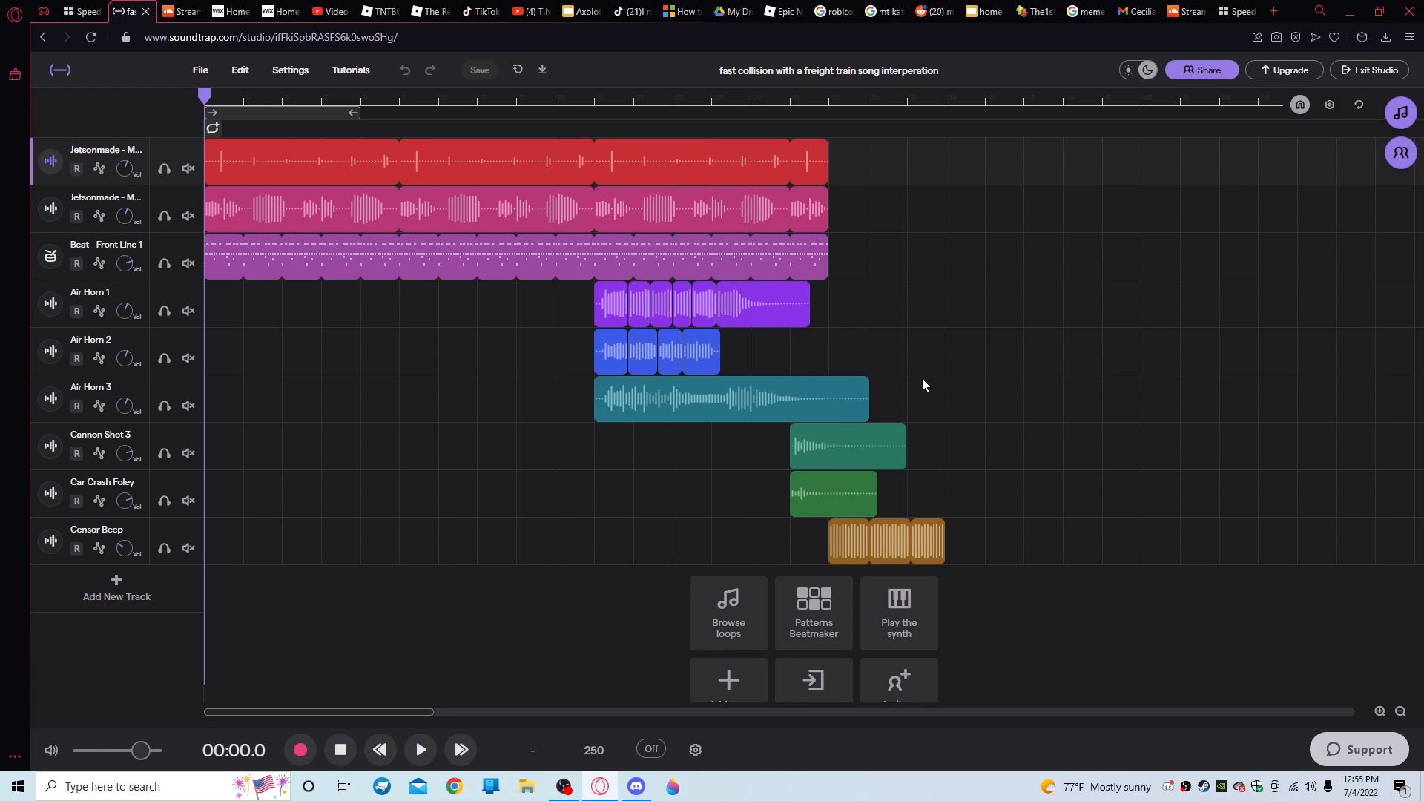
# Play the project with only Air Horn 2 unmuted through to 0:36.1
pyautogui.click(419, 749)
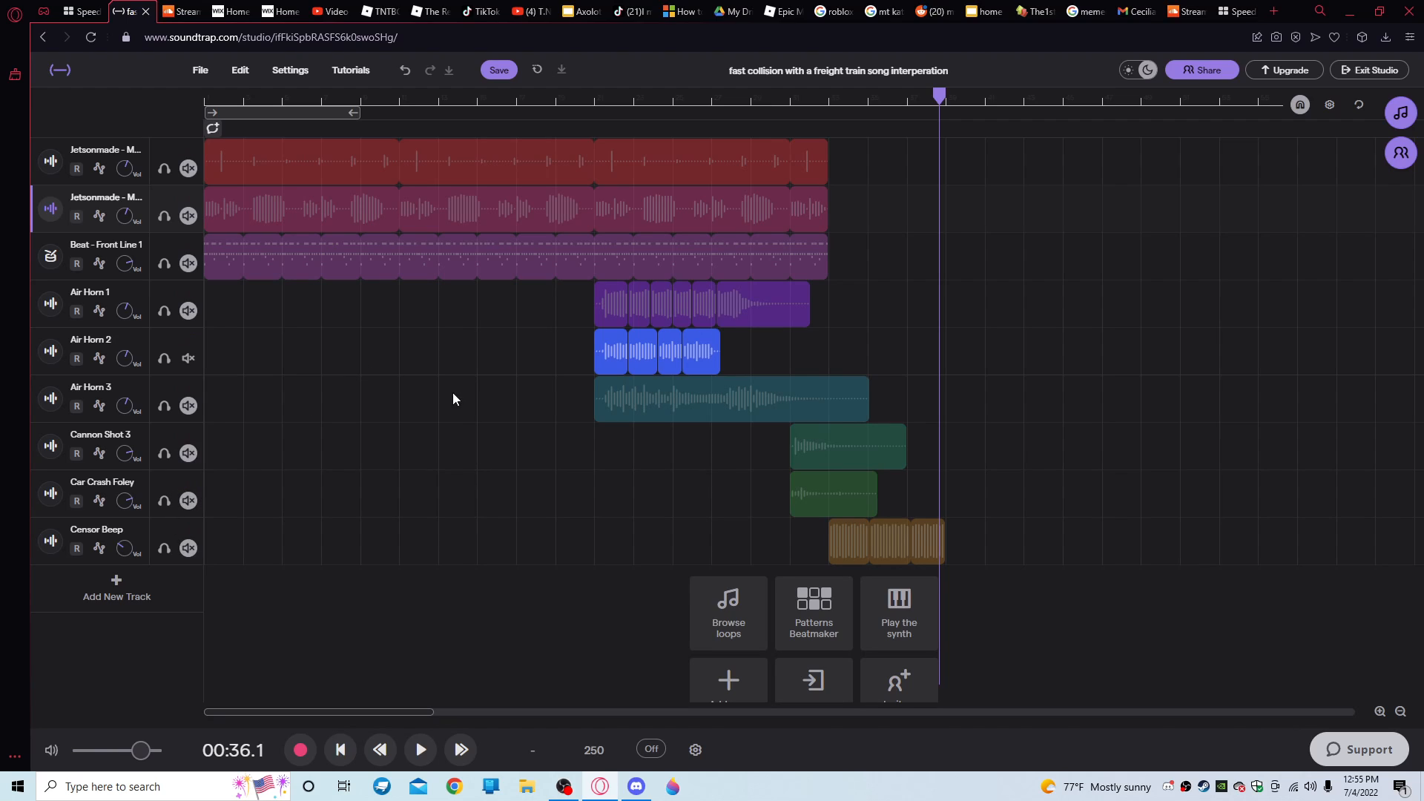
# Solo Air Horn 3, then Air Horn 1, playing and pausing each, leaving all three air horns audible
pyautogui.click(419, 749)
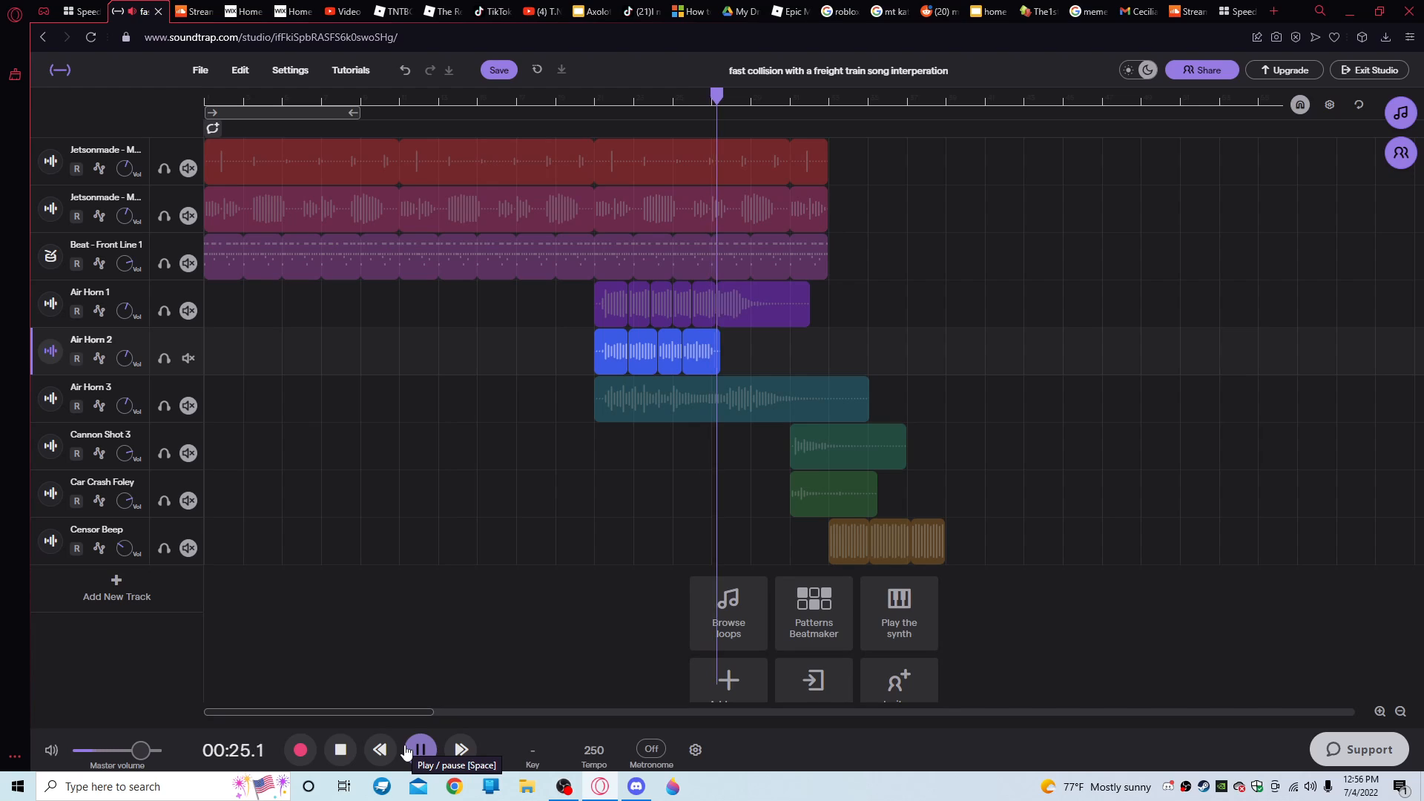
pyautogui.click(420, 749)
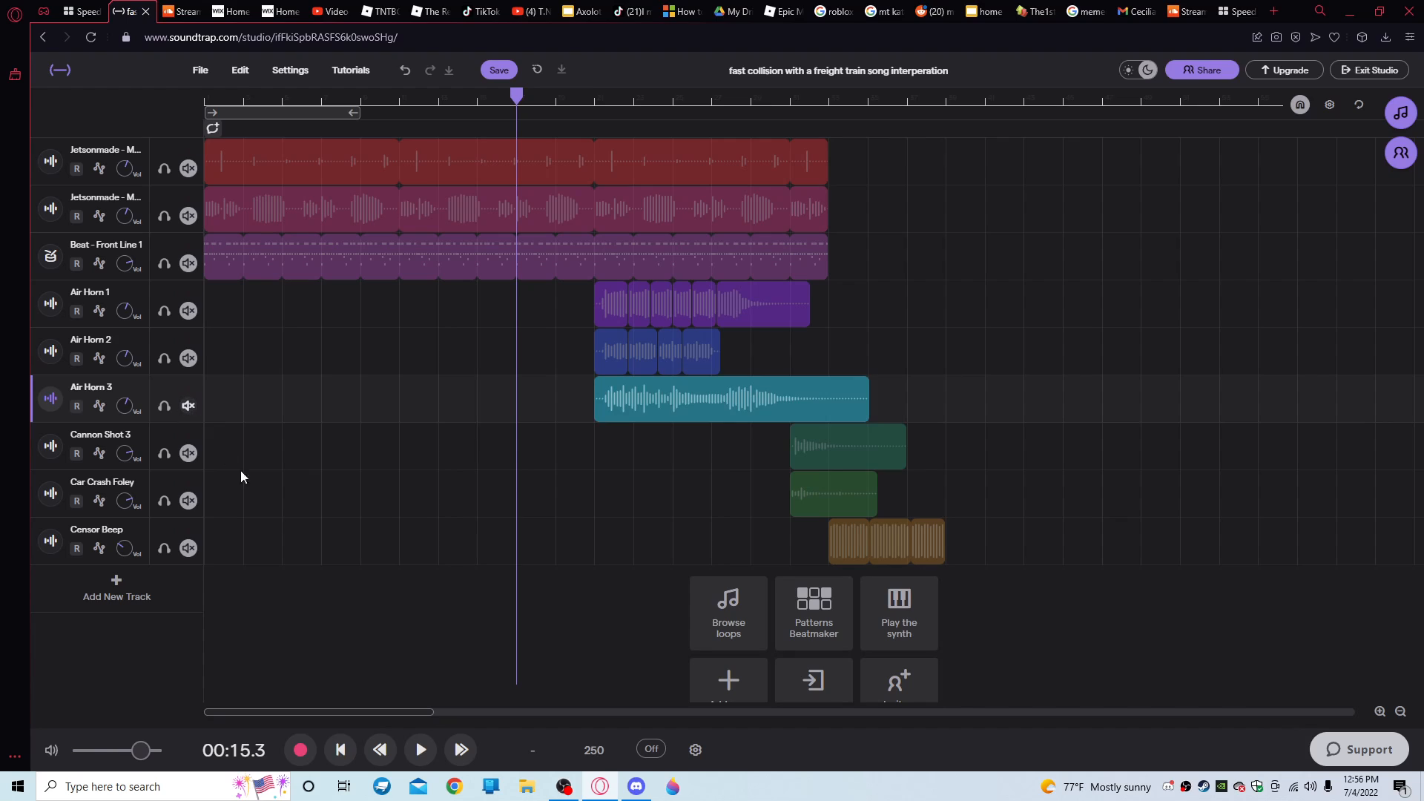
pyautogui.click(418, 749)
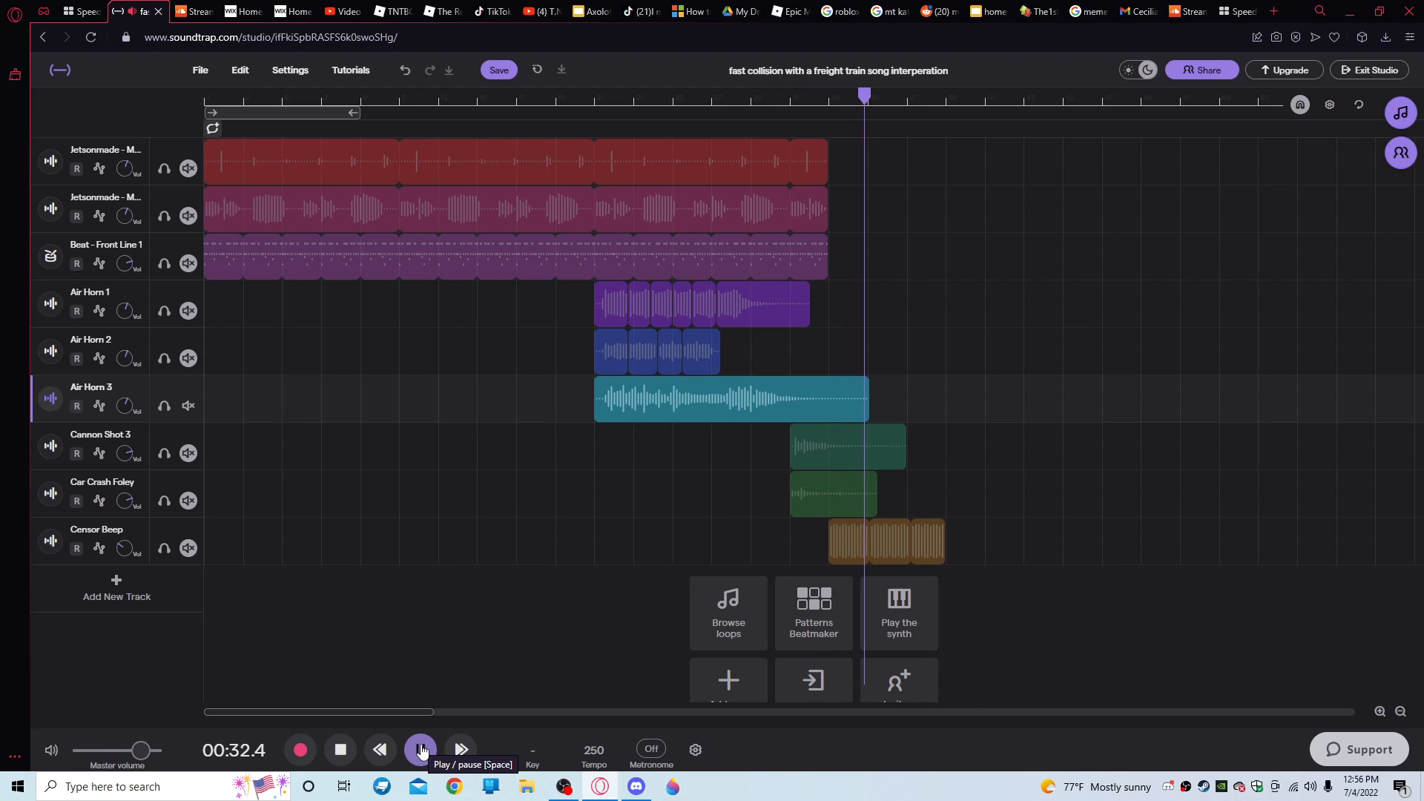
pyautogui.click(420, 749)
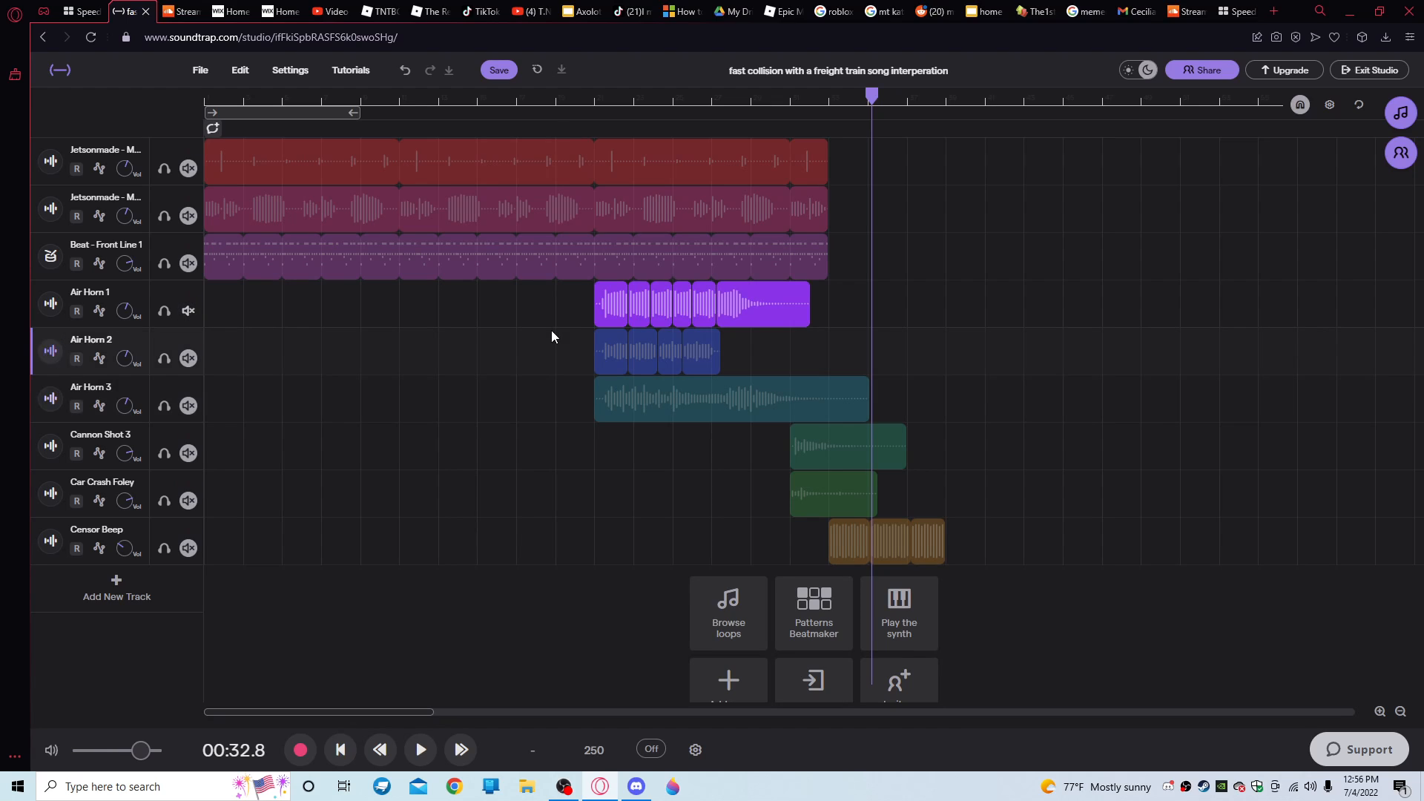
pyautogui.click(418, 750)
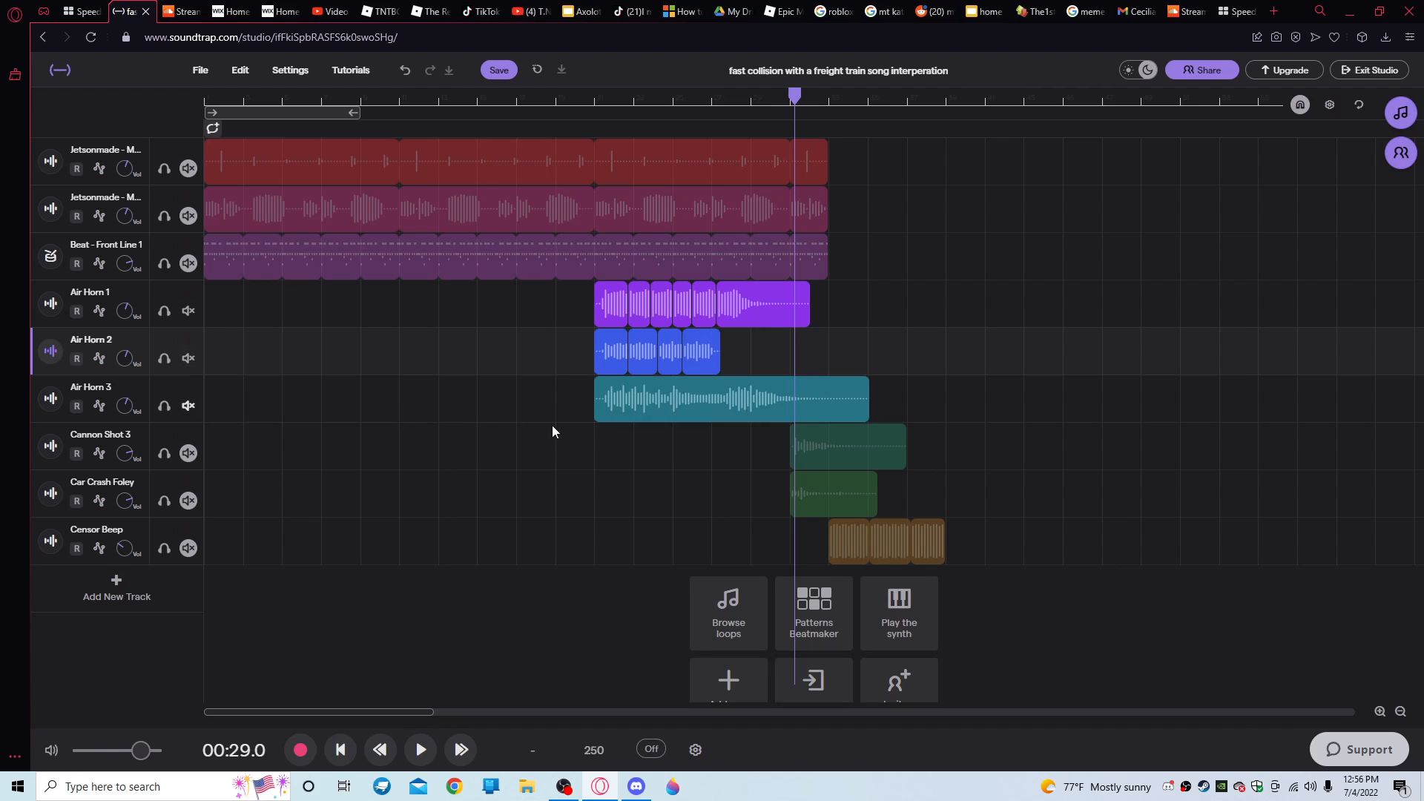
# Unmute the remaining tracks including the second Jetsonmade and play the full mix to 0:37.0
pyautogui.click(418, 749)
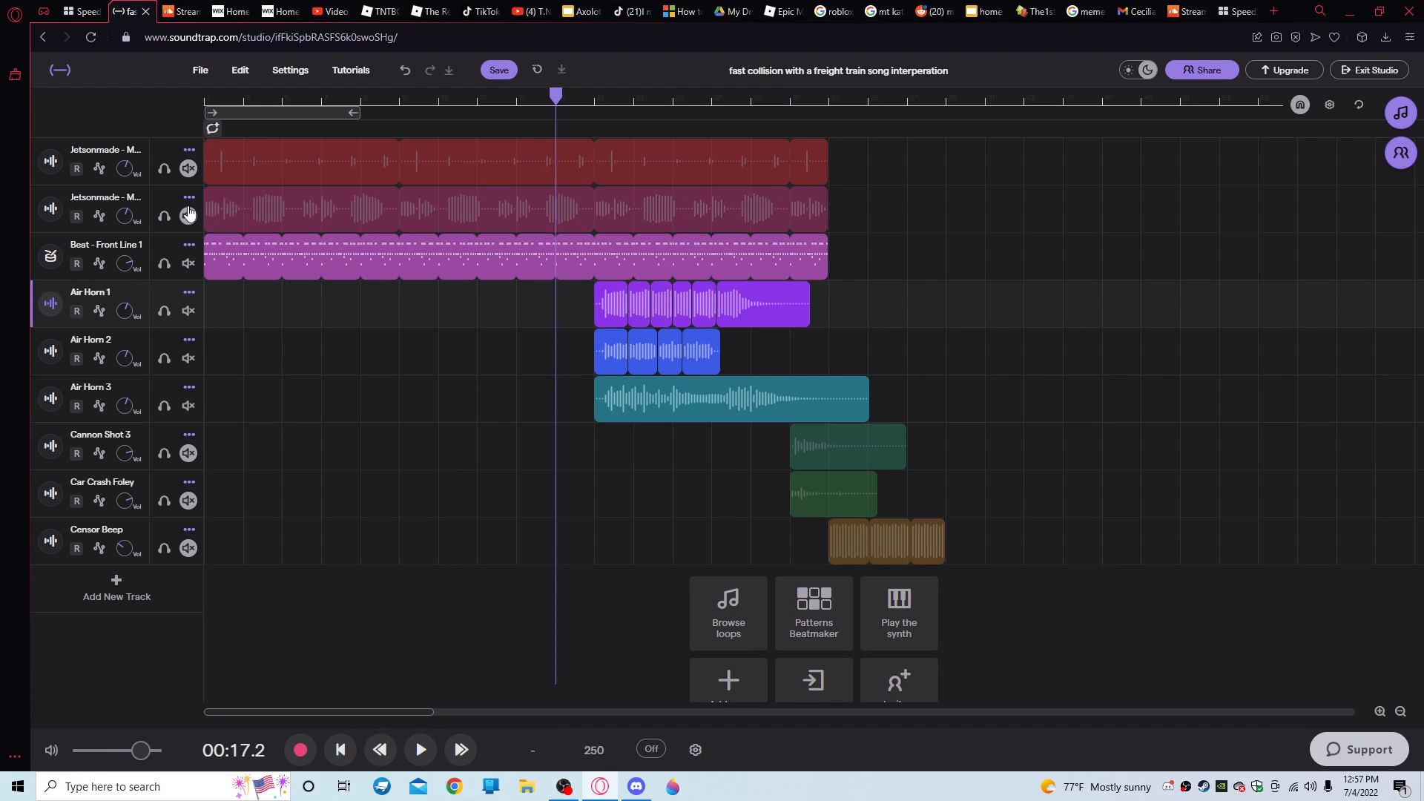
pyautogui.click(418, 749)
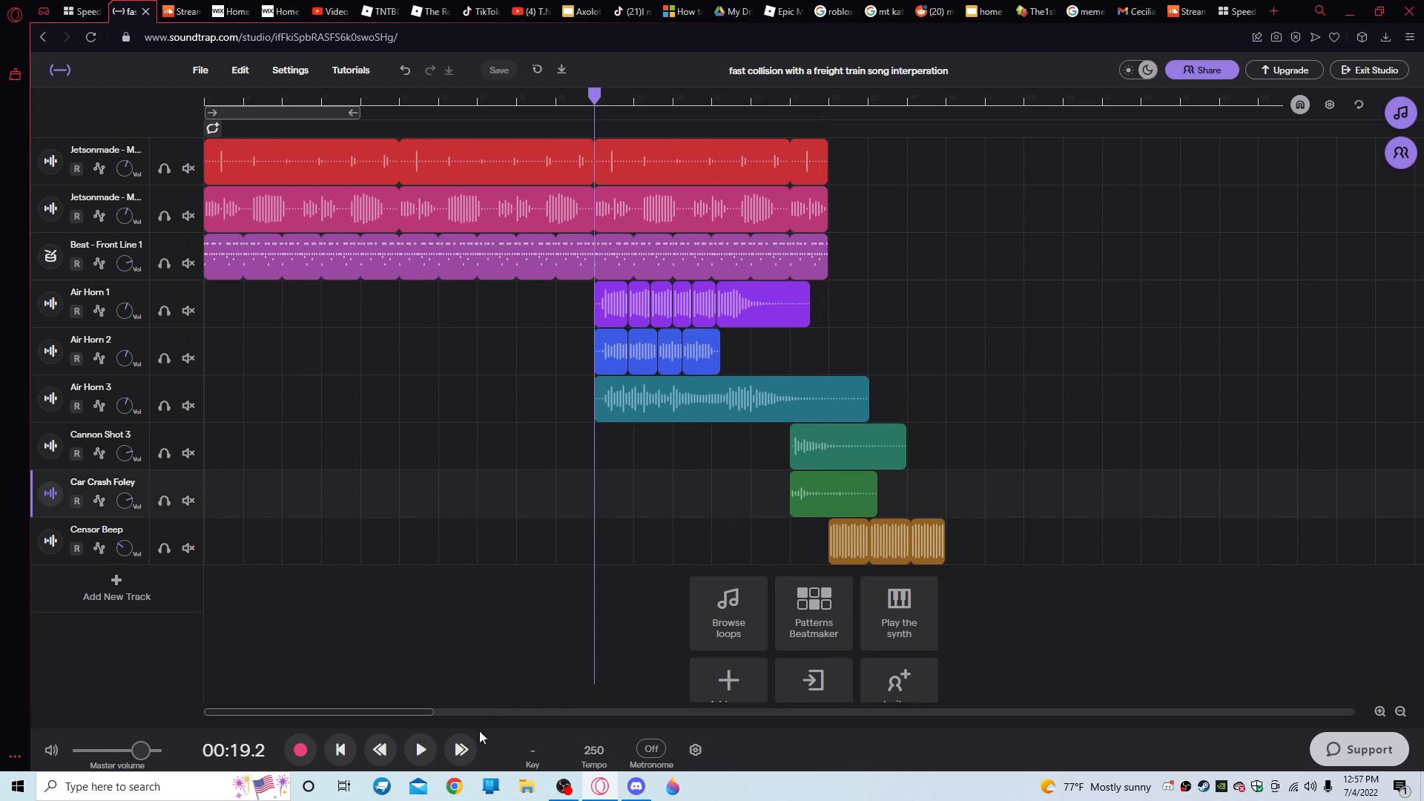
pyautogui.click(419, 750)
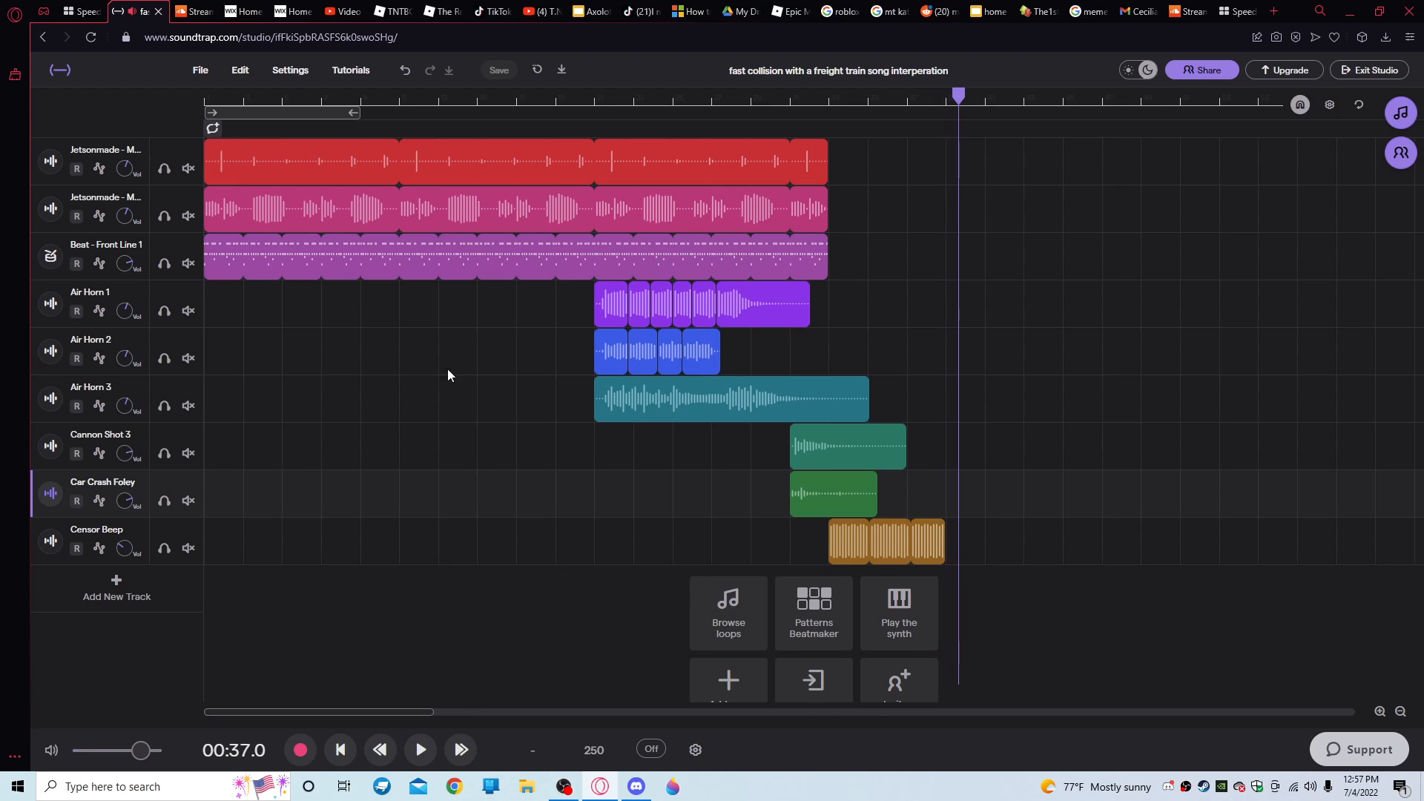
# Scroll through the SoundCloud profile's uploaded tracks and return to the Recent section
pyautogui.click(181, 10)
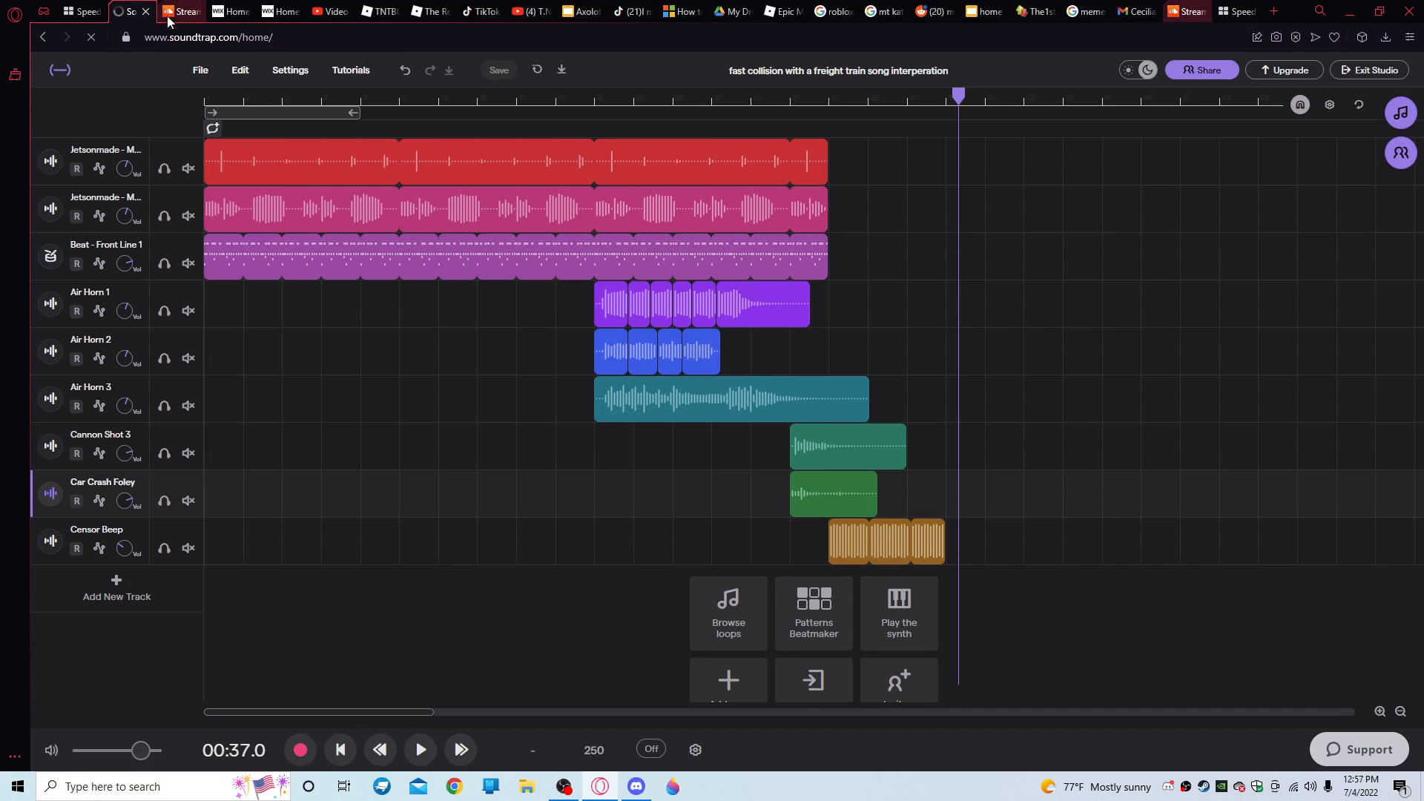
pyautogui.click(181, 11)
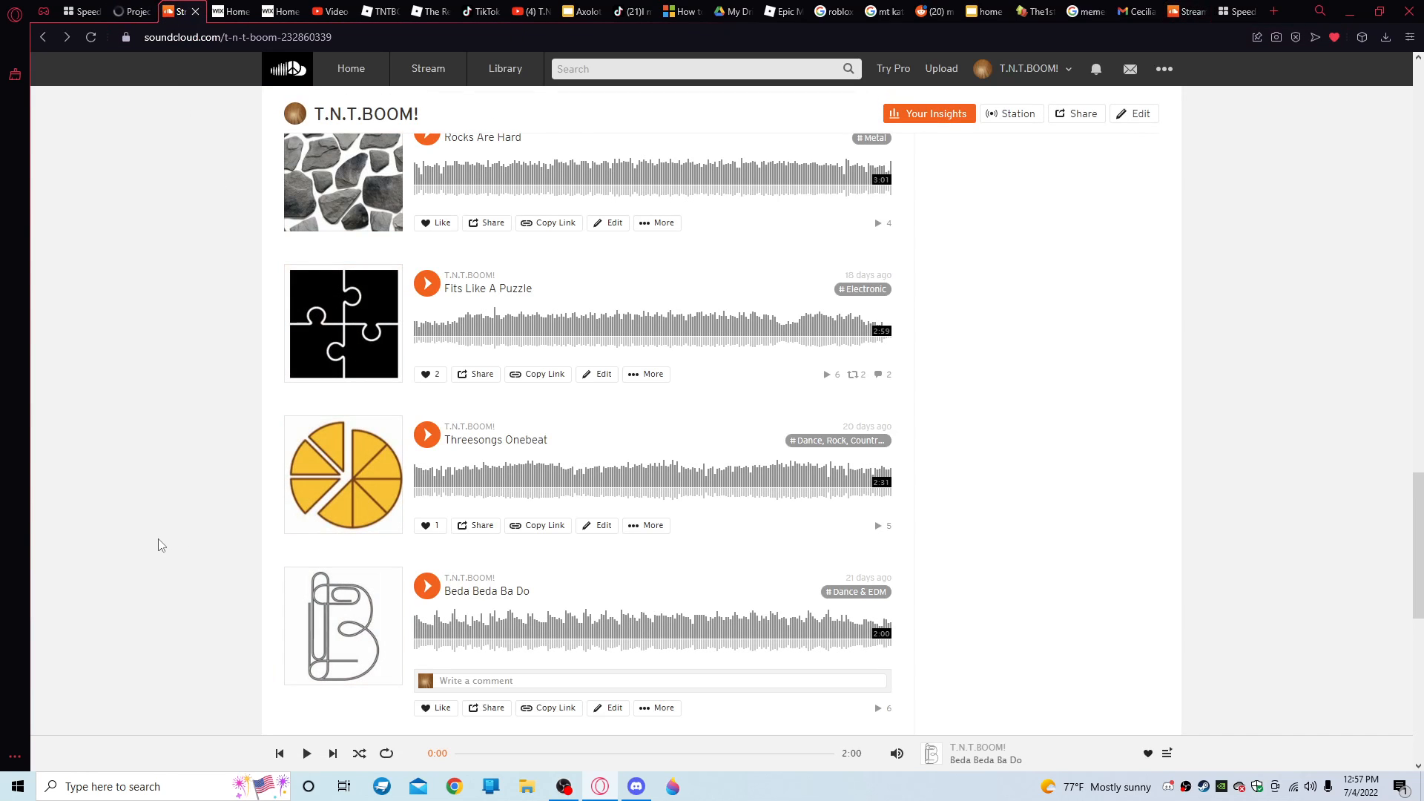
pyautogui.scroll(-3)
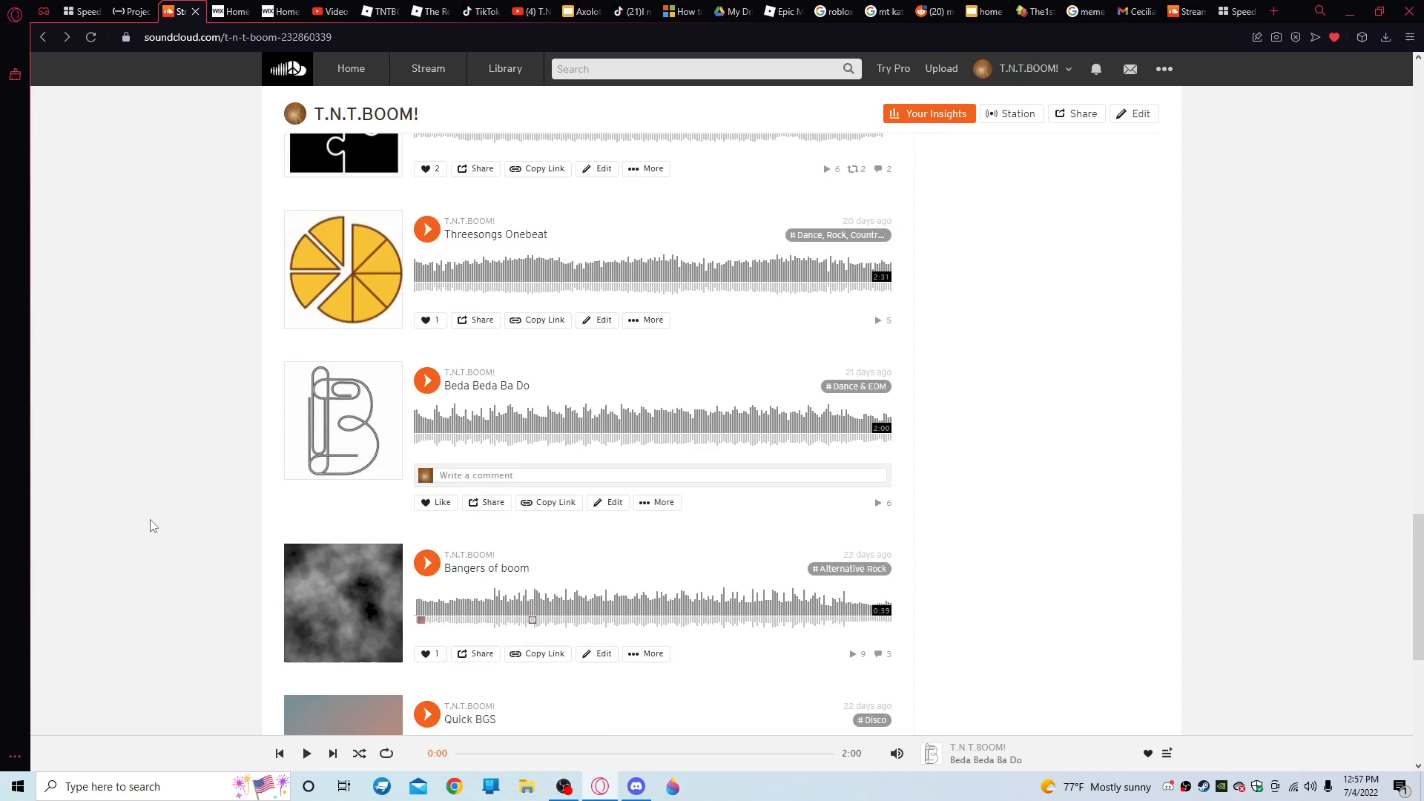
pyautogui.scroll(-3)
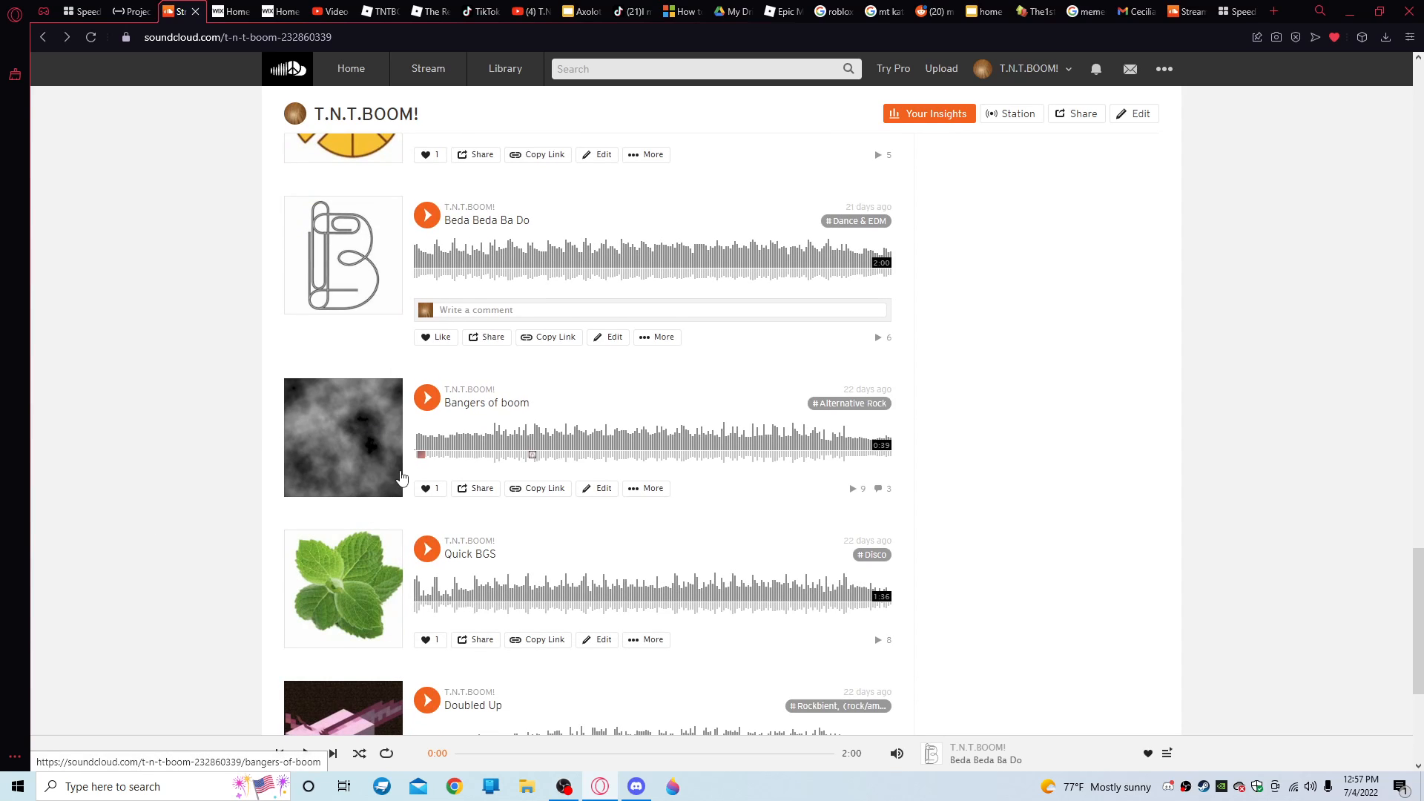
pyautogui.scroll(-3)
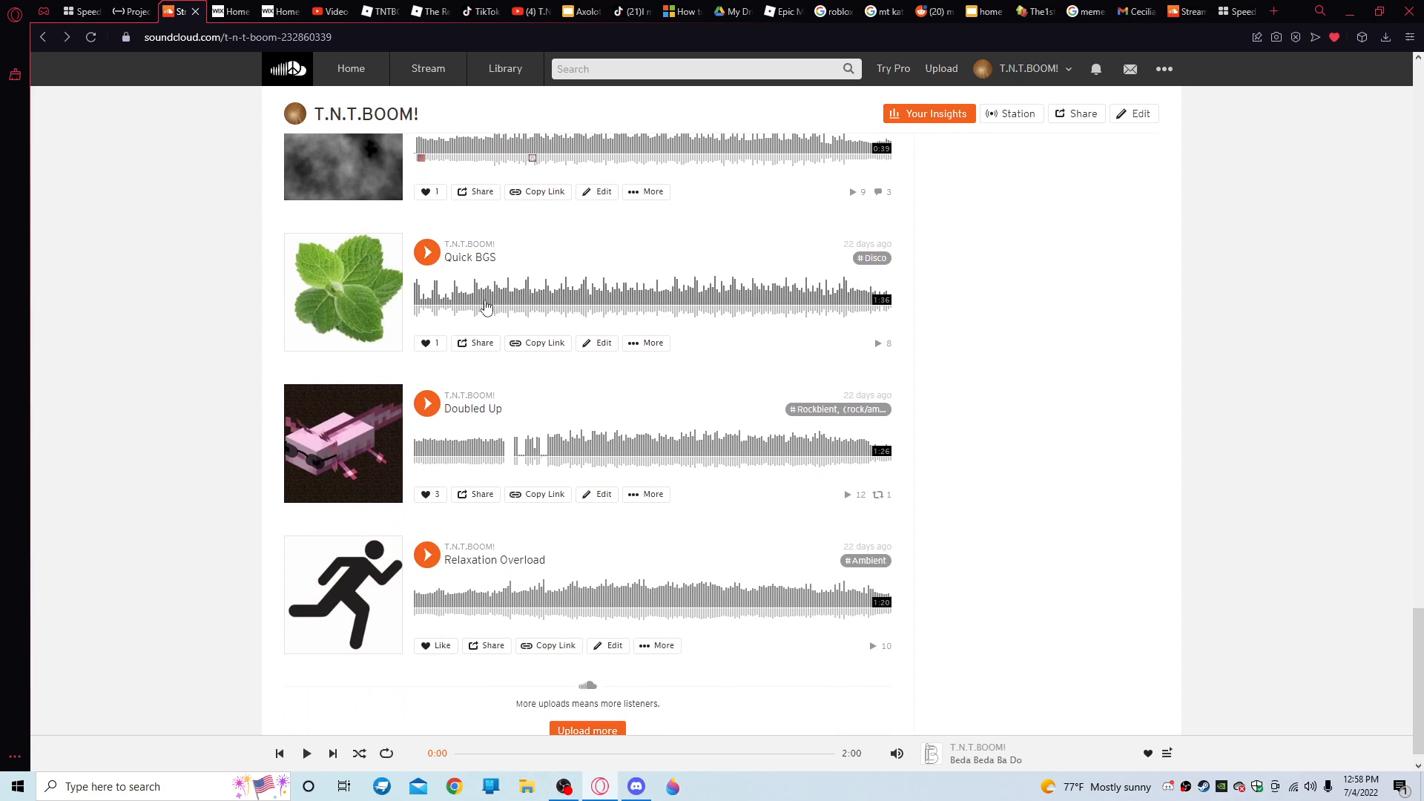
pyautogui.moveTo(472, 408)
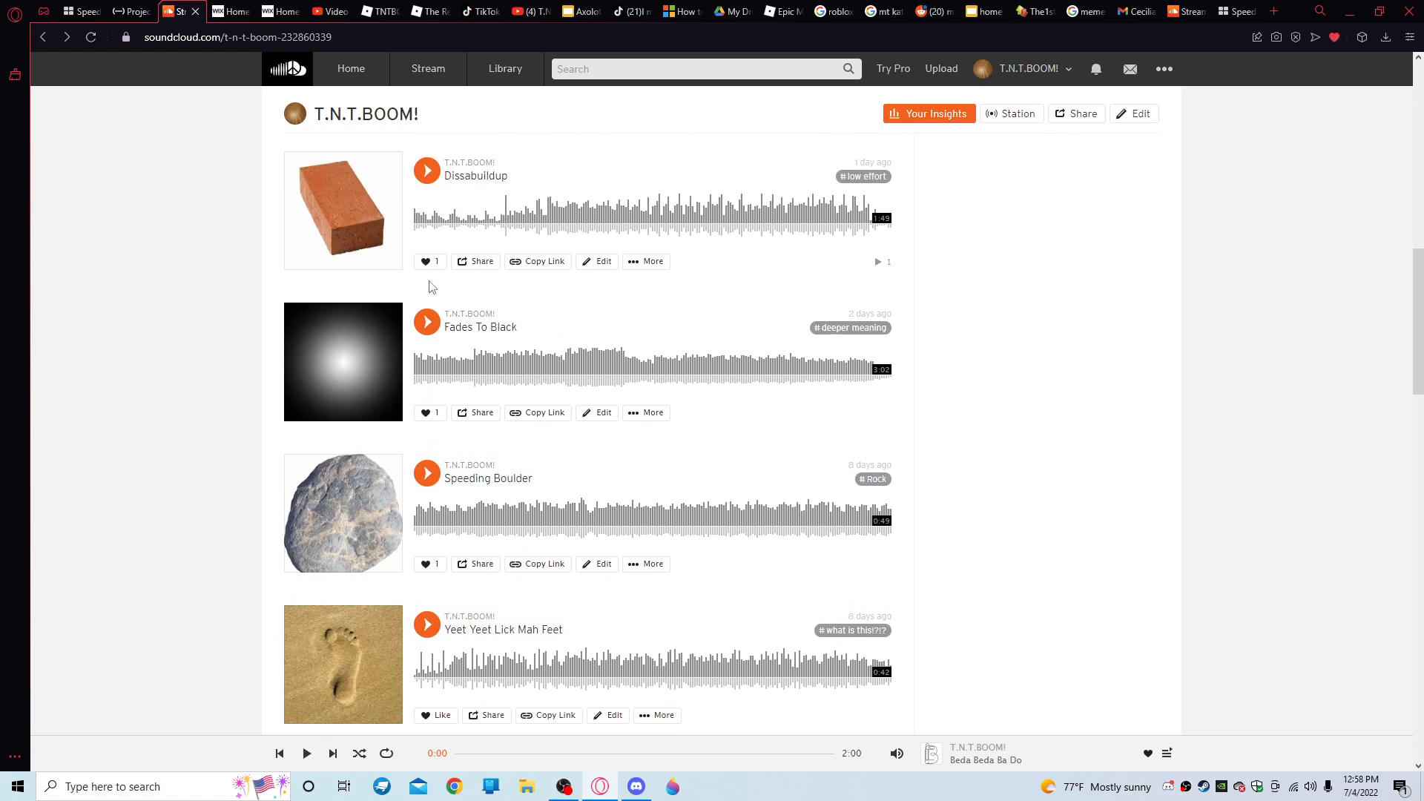
pyautogui.scroll(-3)
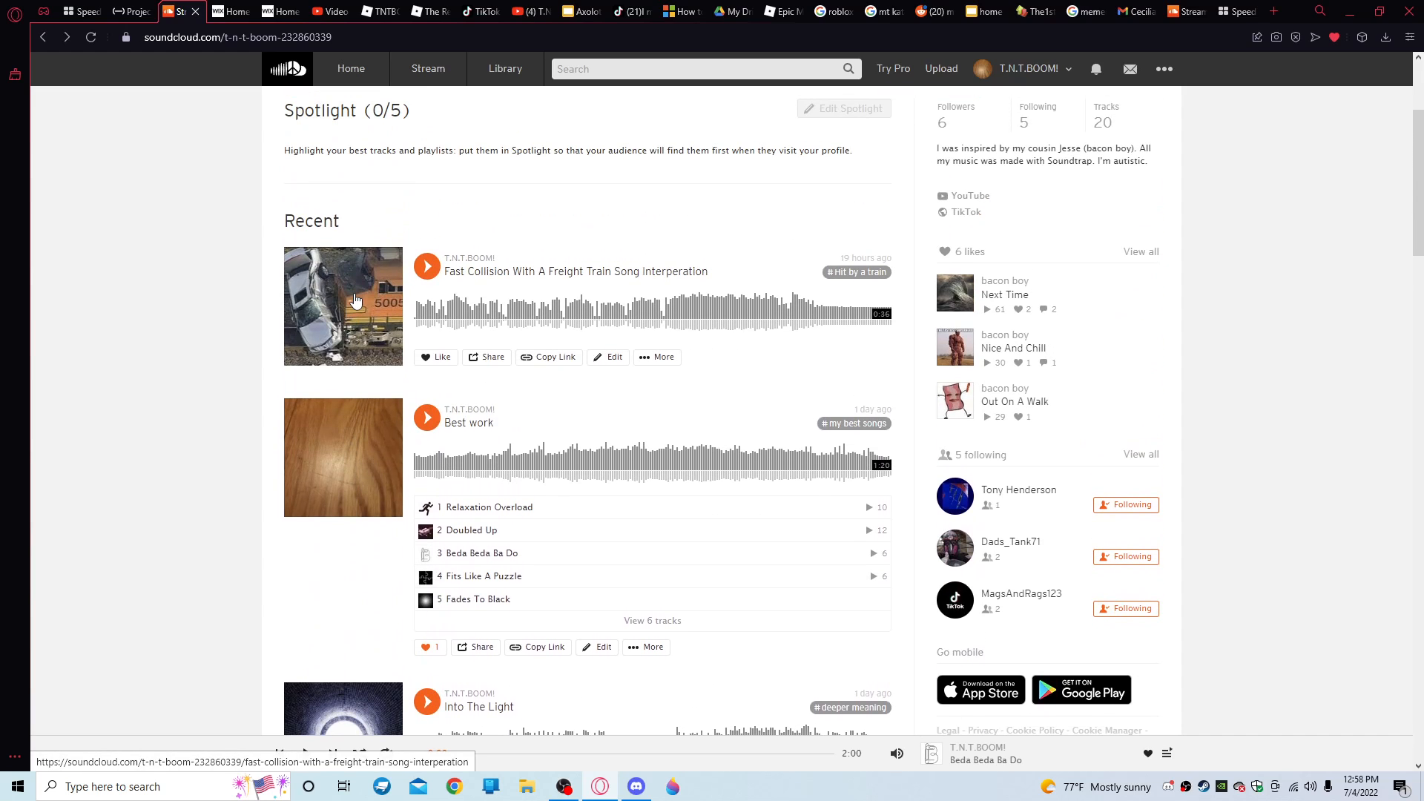
# Play Fast Collision again, restore the OBS recorder window and move it lower on screen
pyautogui.click(426, 266)
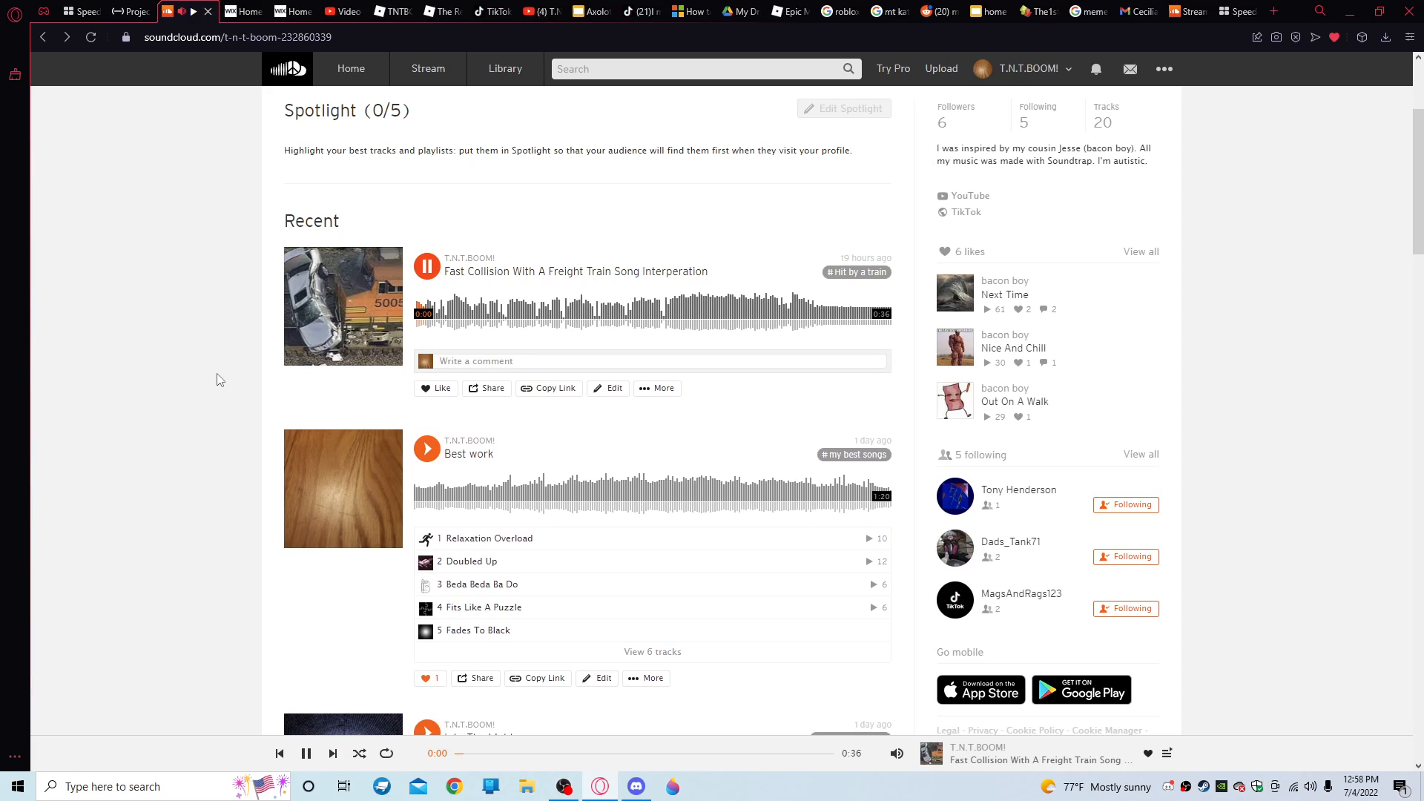
pyautogui.click(564, 786)
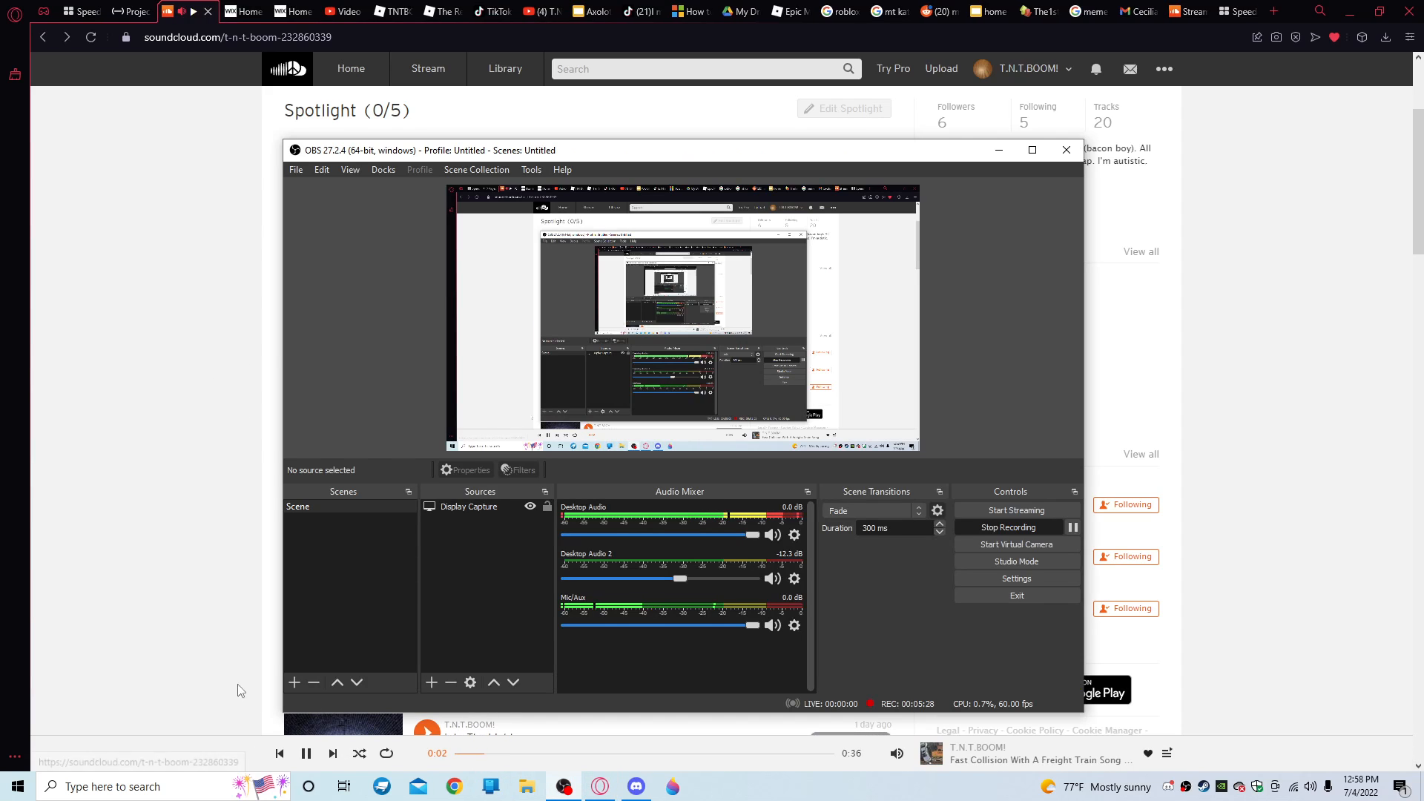
pyautogui.moveTo(580, 165)
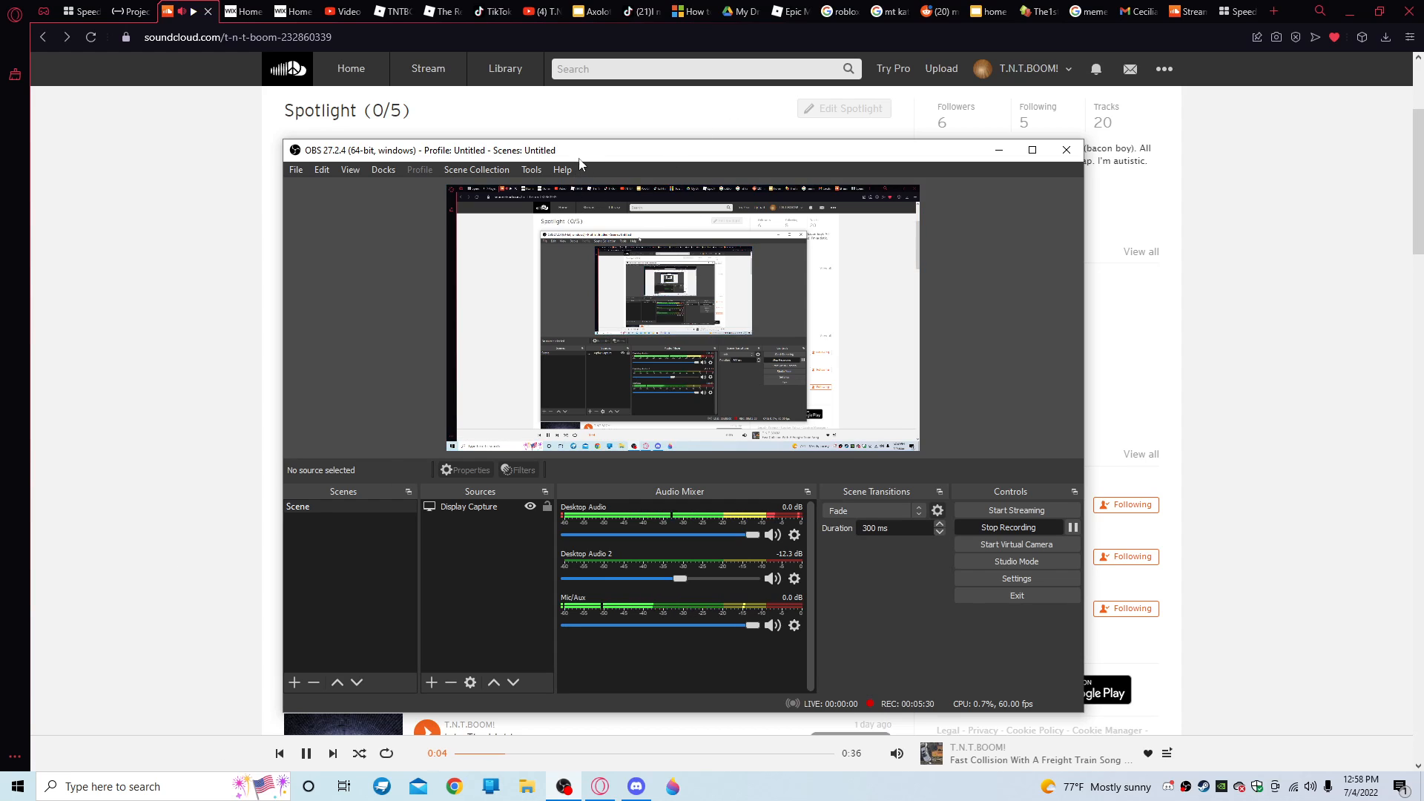
pyautogui.moveTo(577, 150); pyautogui.dragTo(576, 353)
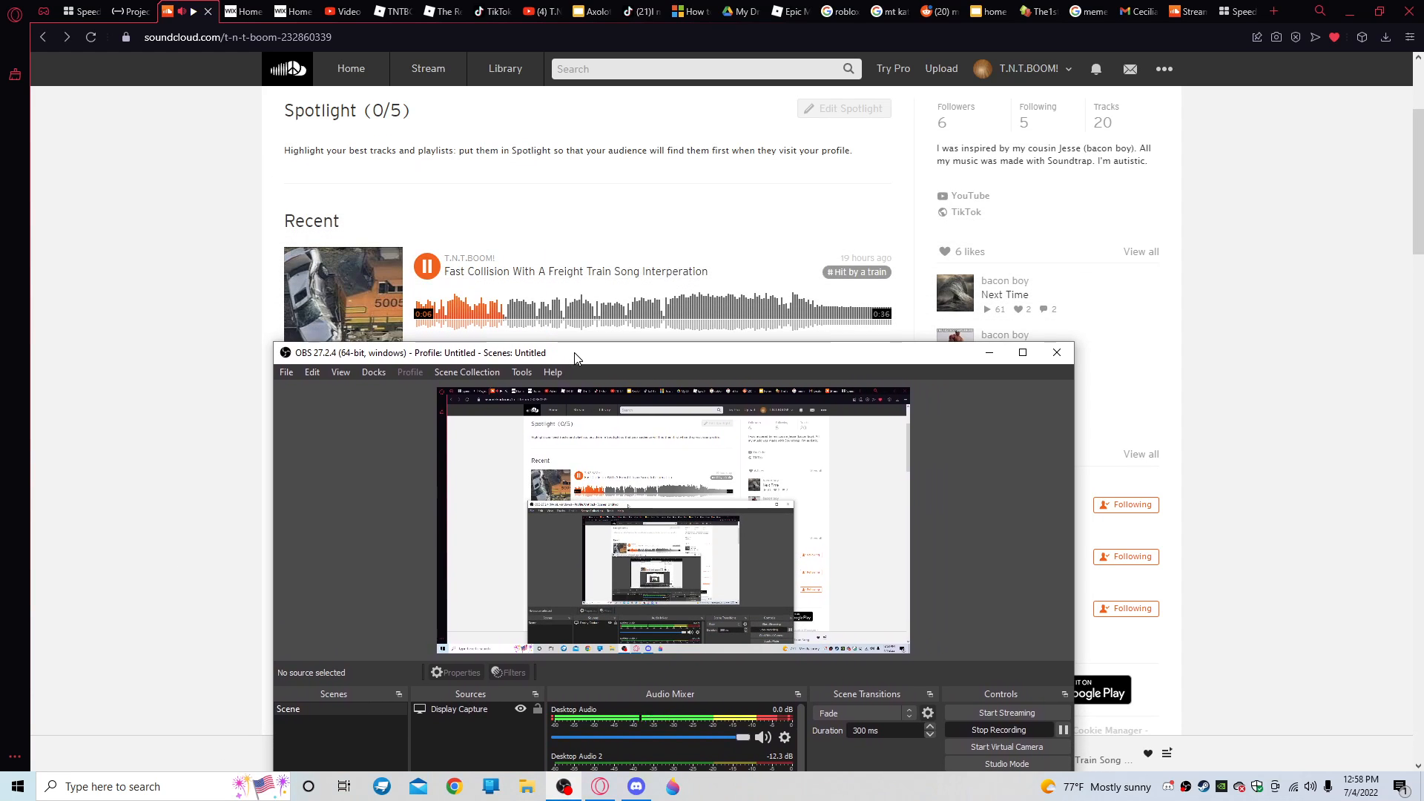